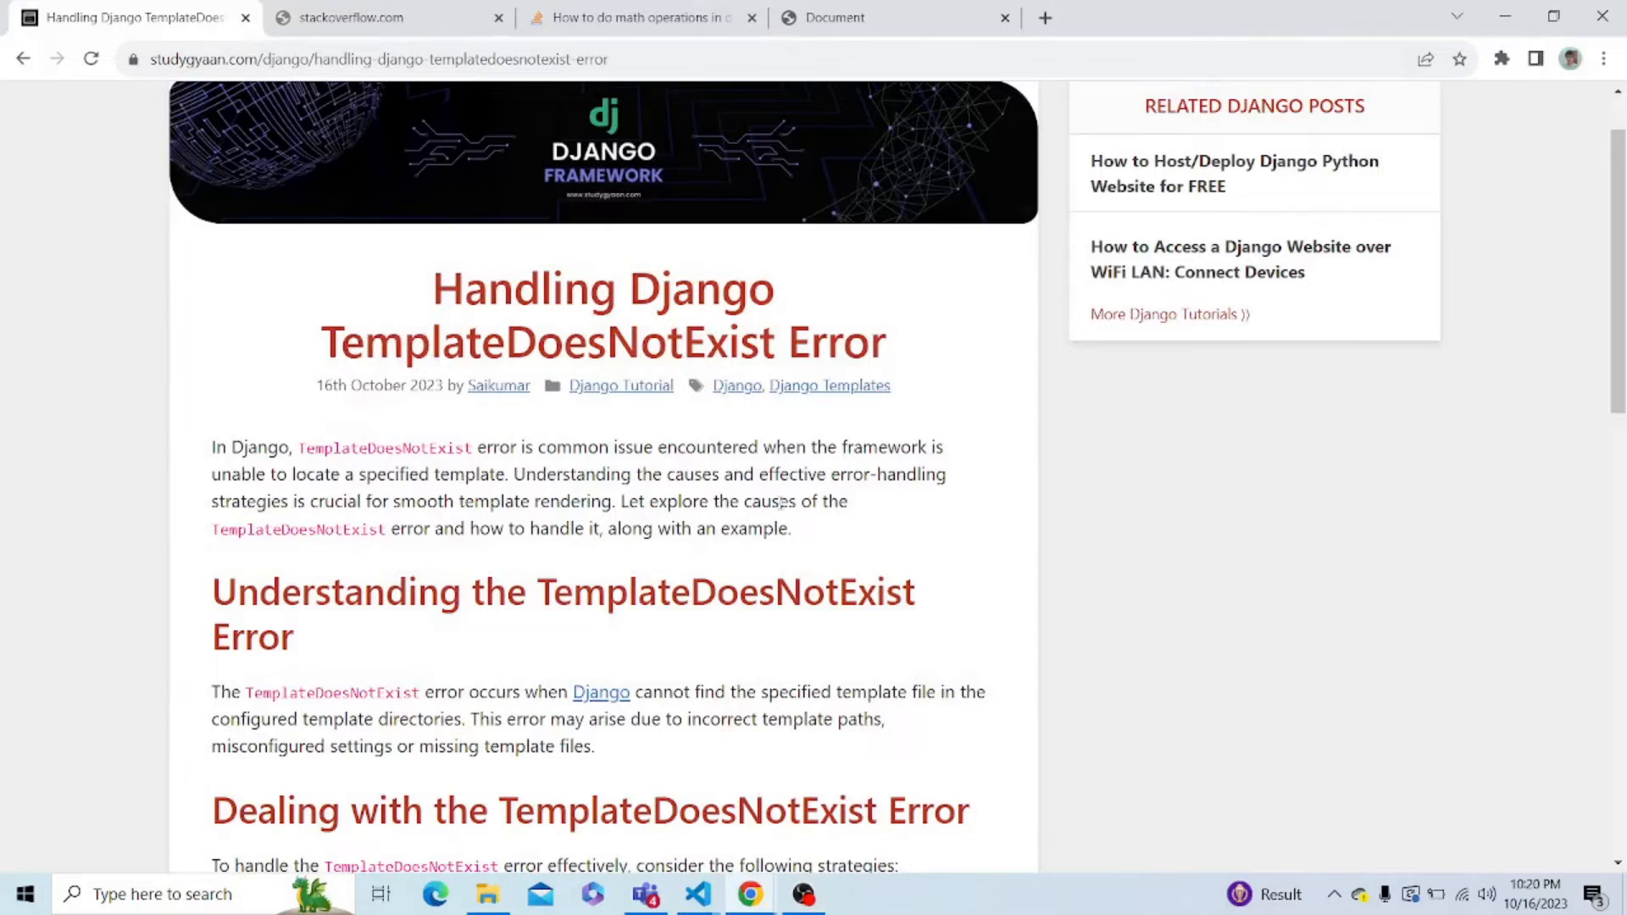
Scroll the studygyaan article down to the try/except example code, then switch to the editor.
scroll("down", 3)
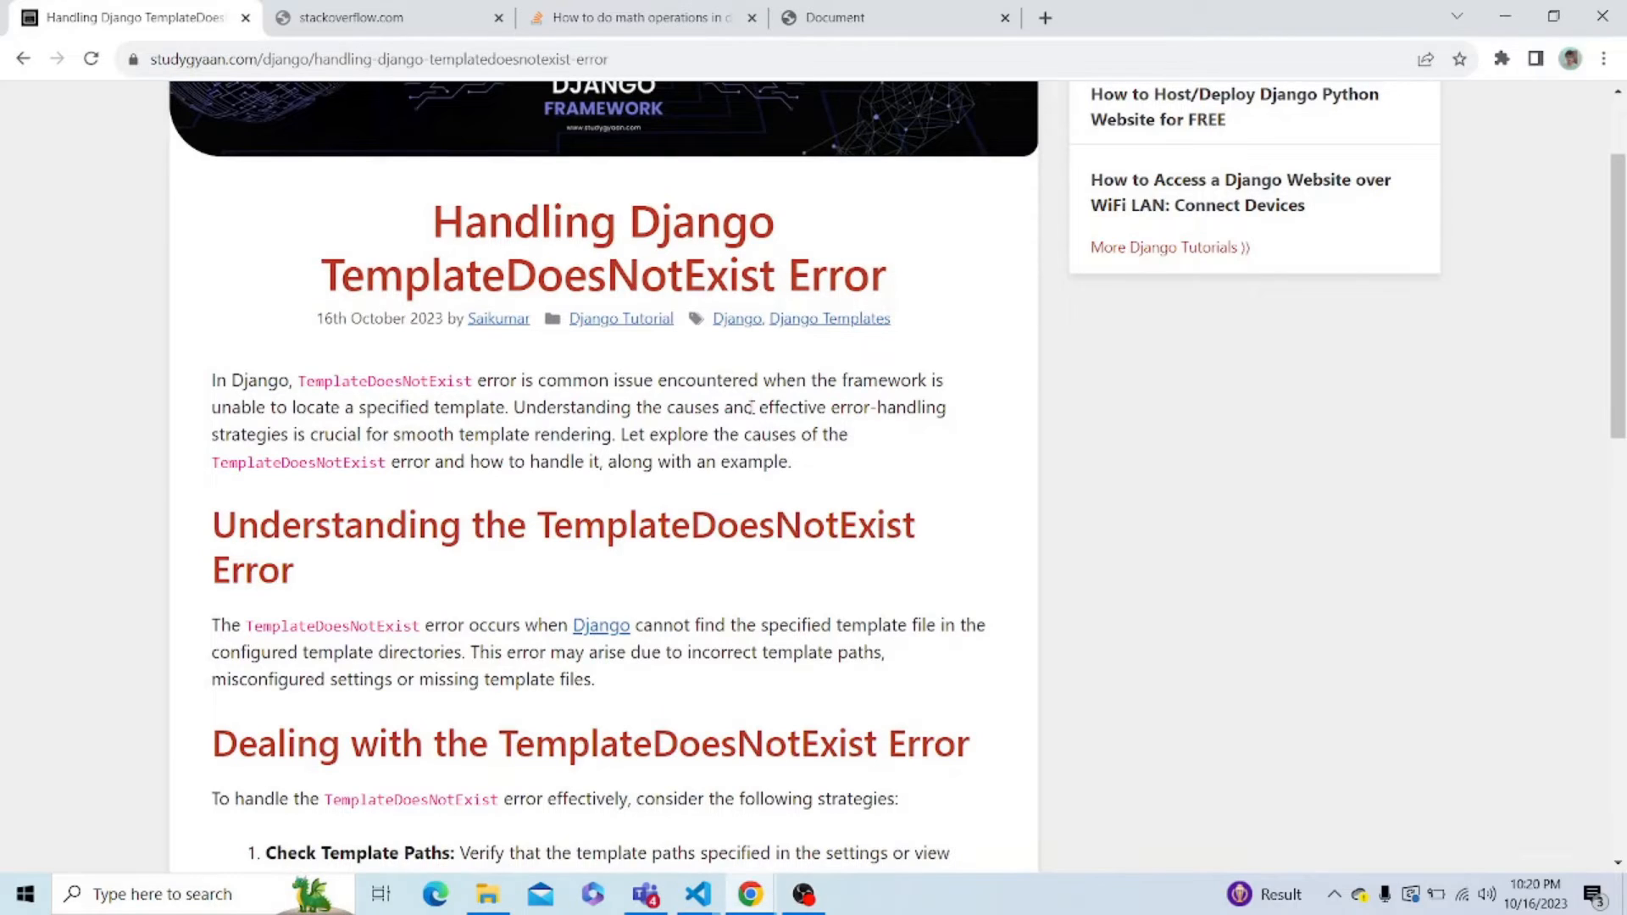
scroll("down", 3)
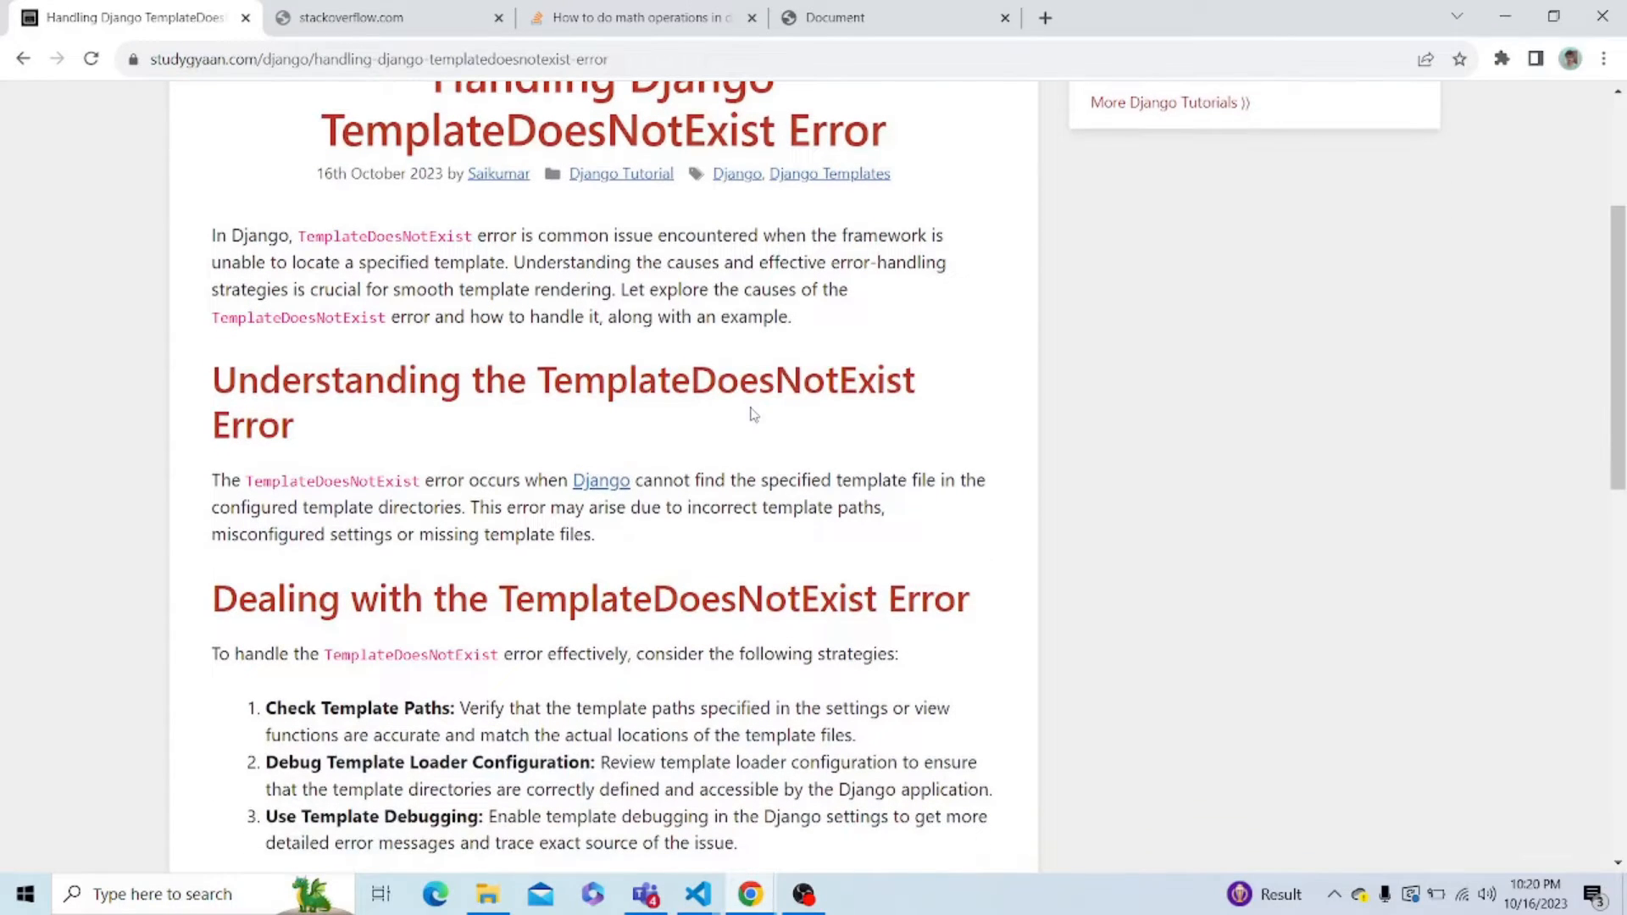
scroll("down", 3)
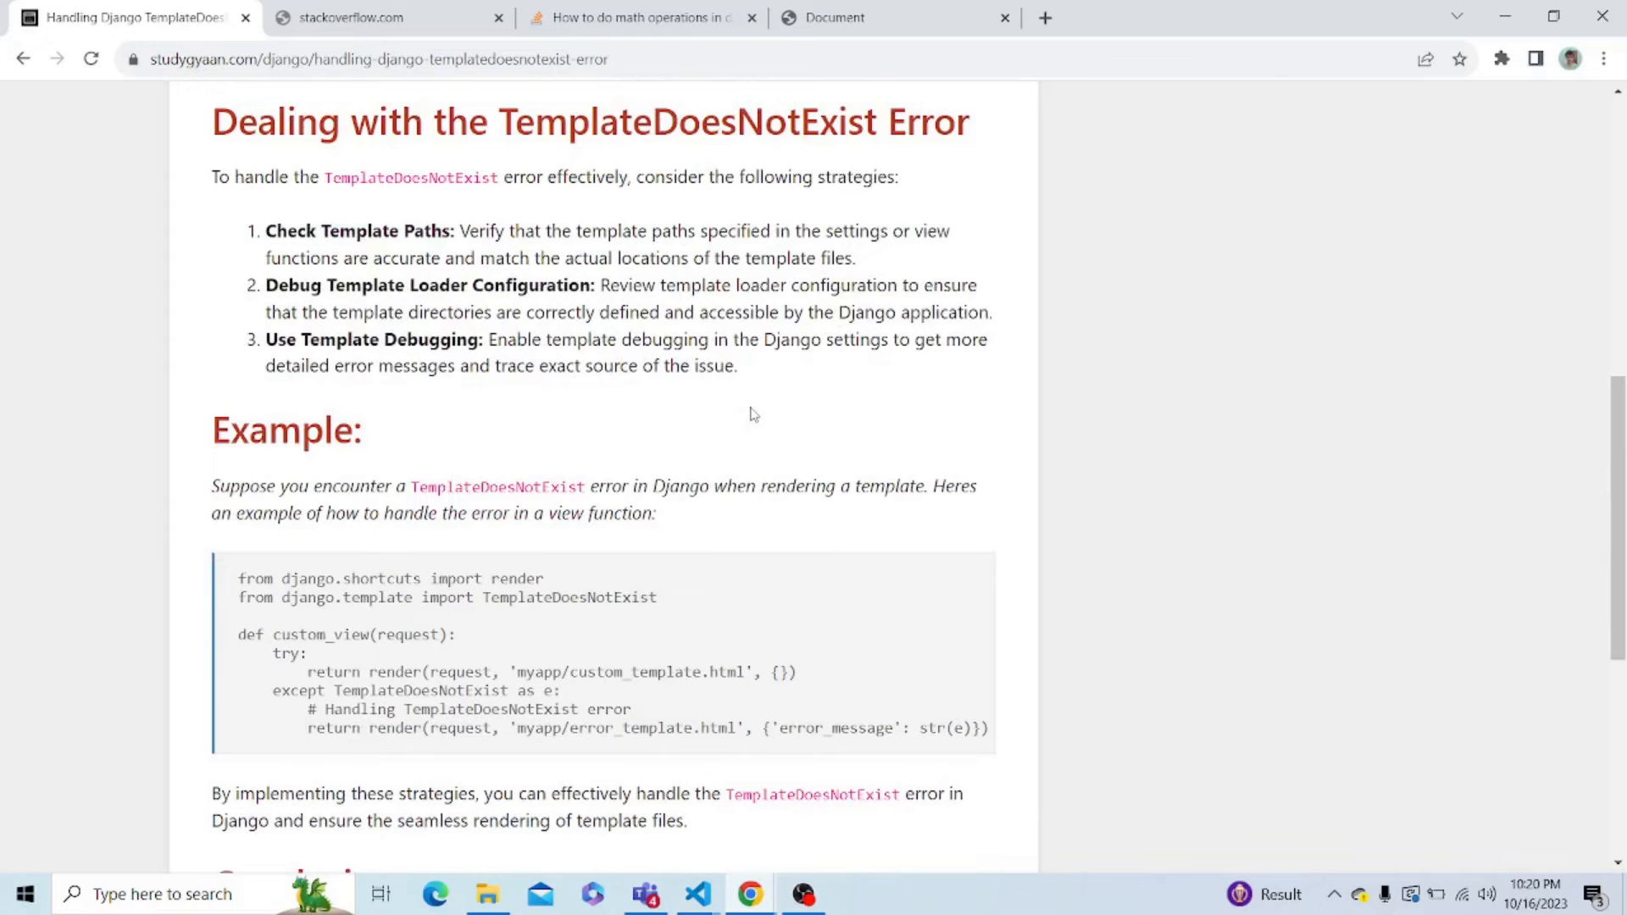
mouse_move(627, 457)
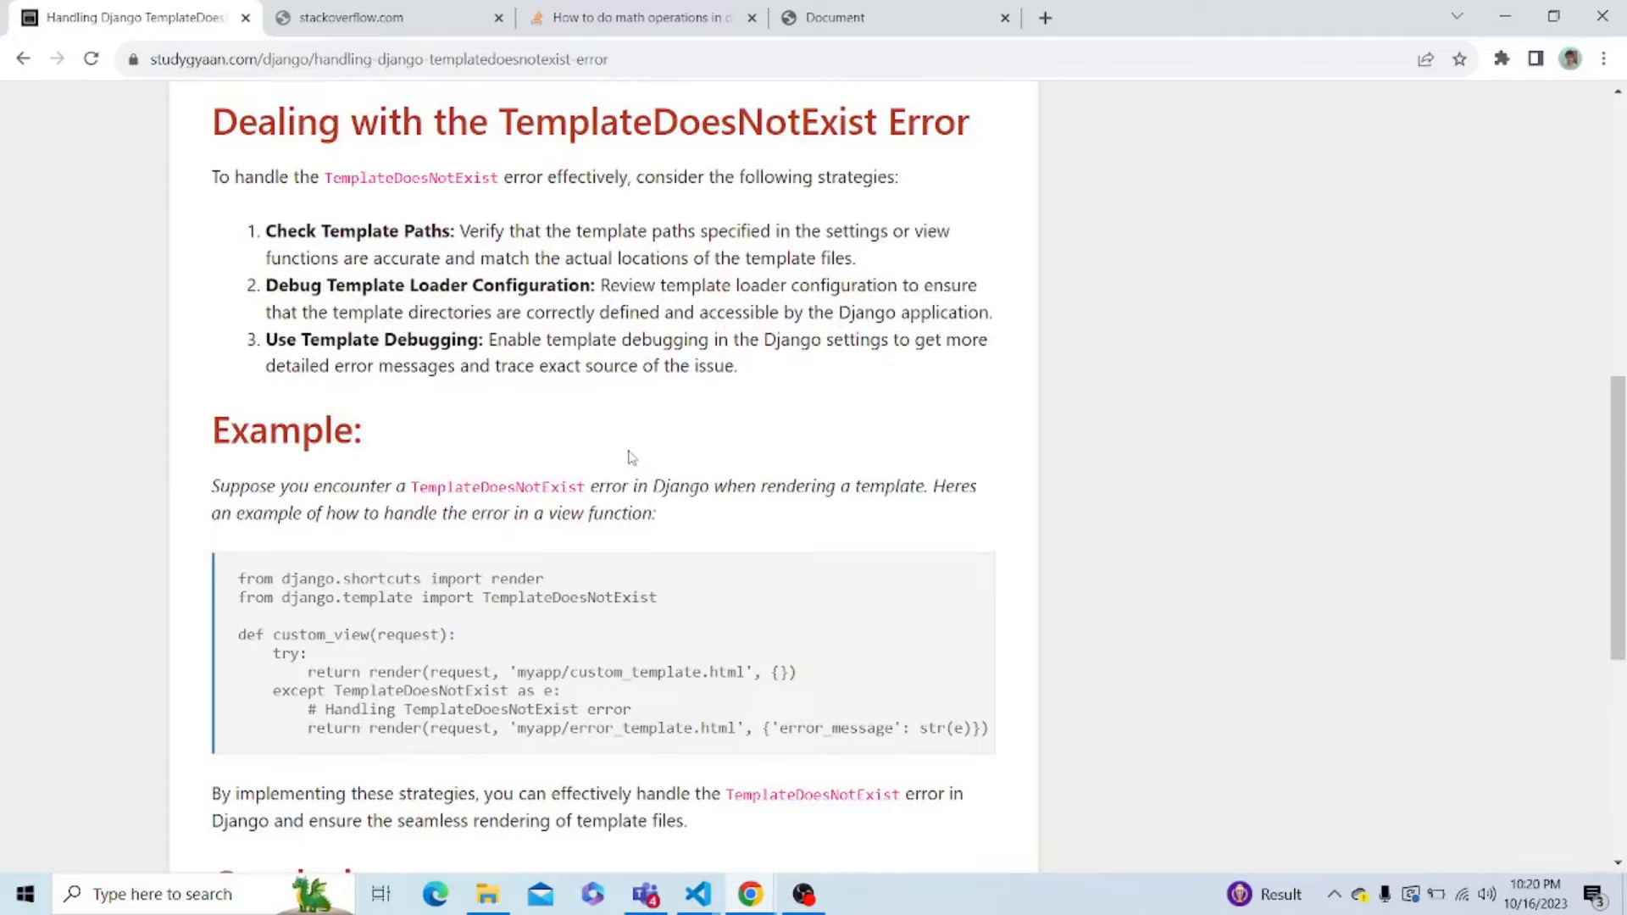
key("alt+tab")
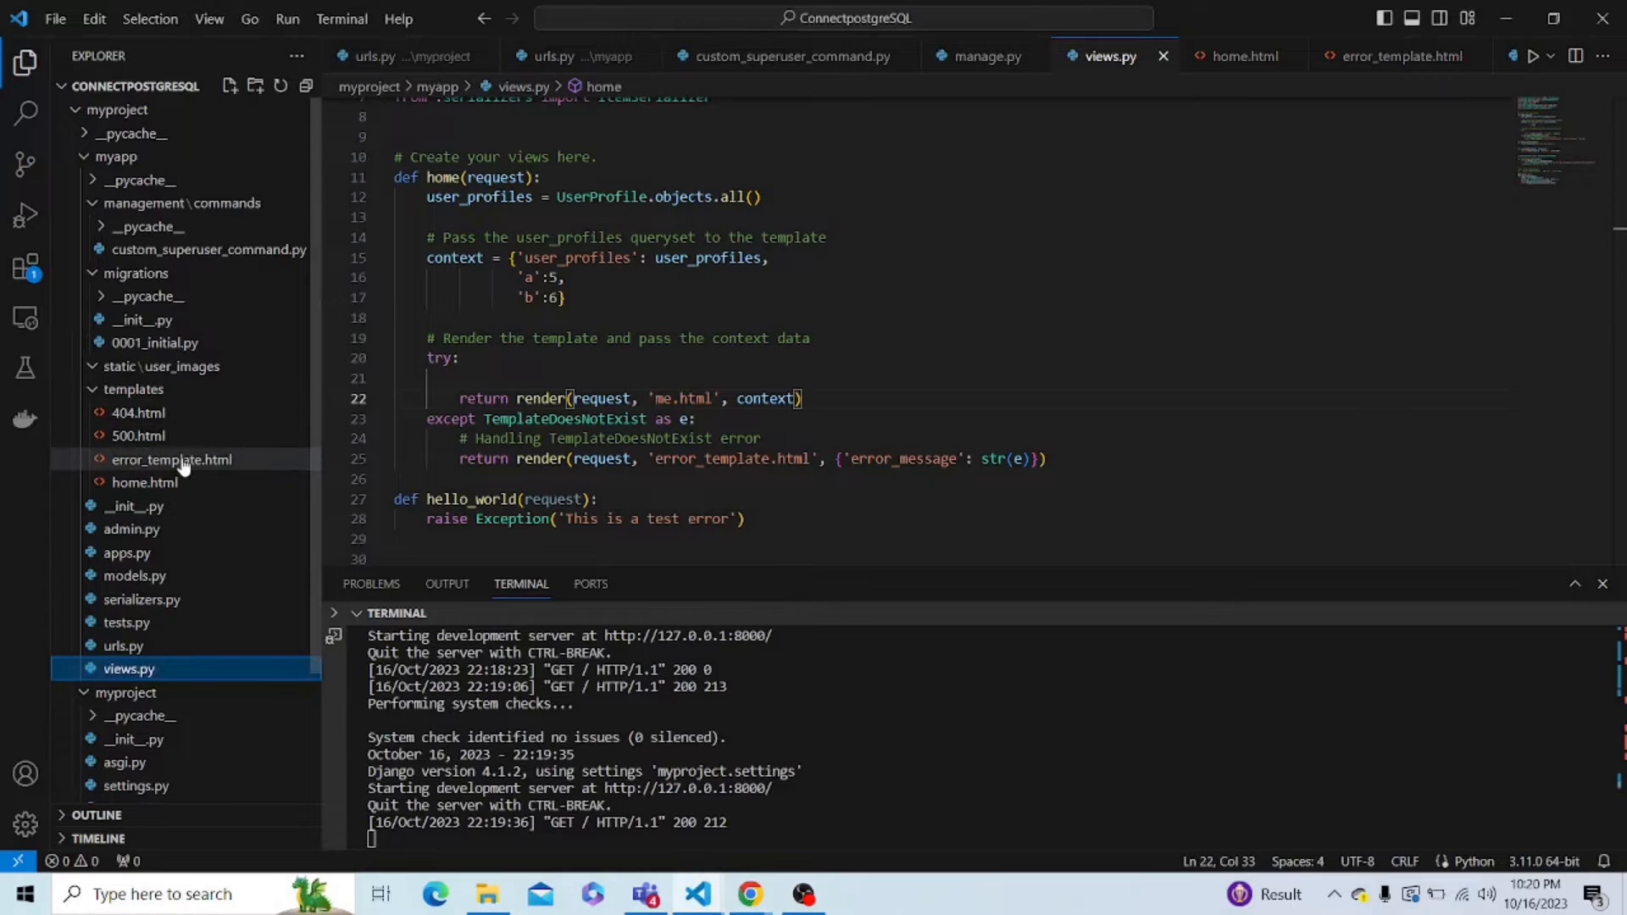
Open error_template.html from the Explorer templates folder.
left_click(173, 460)
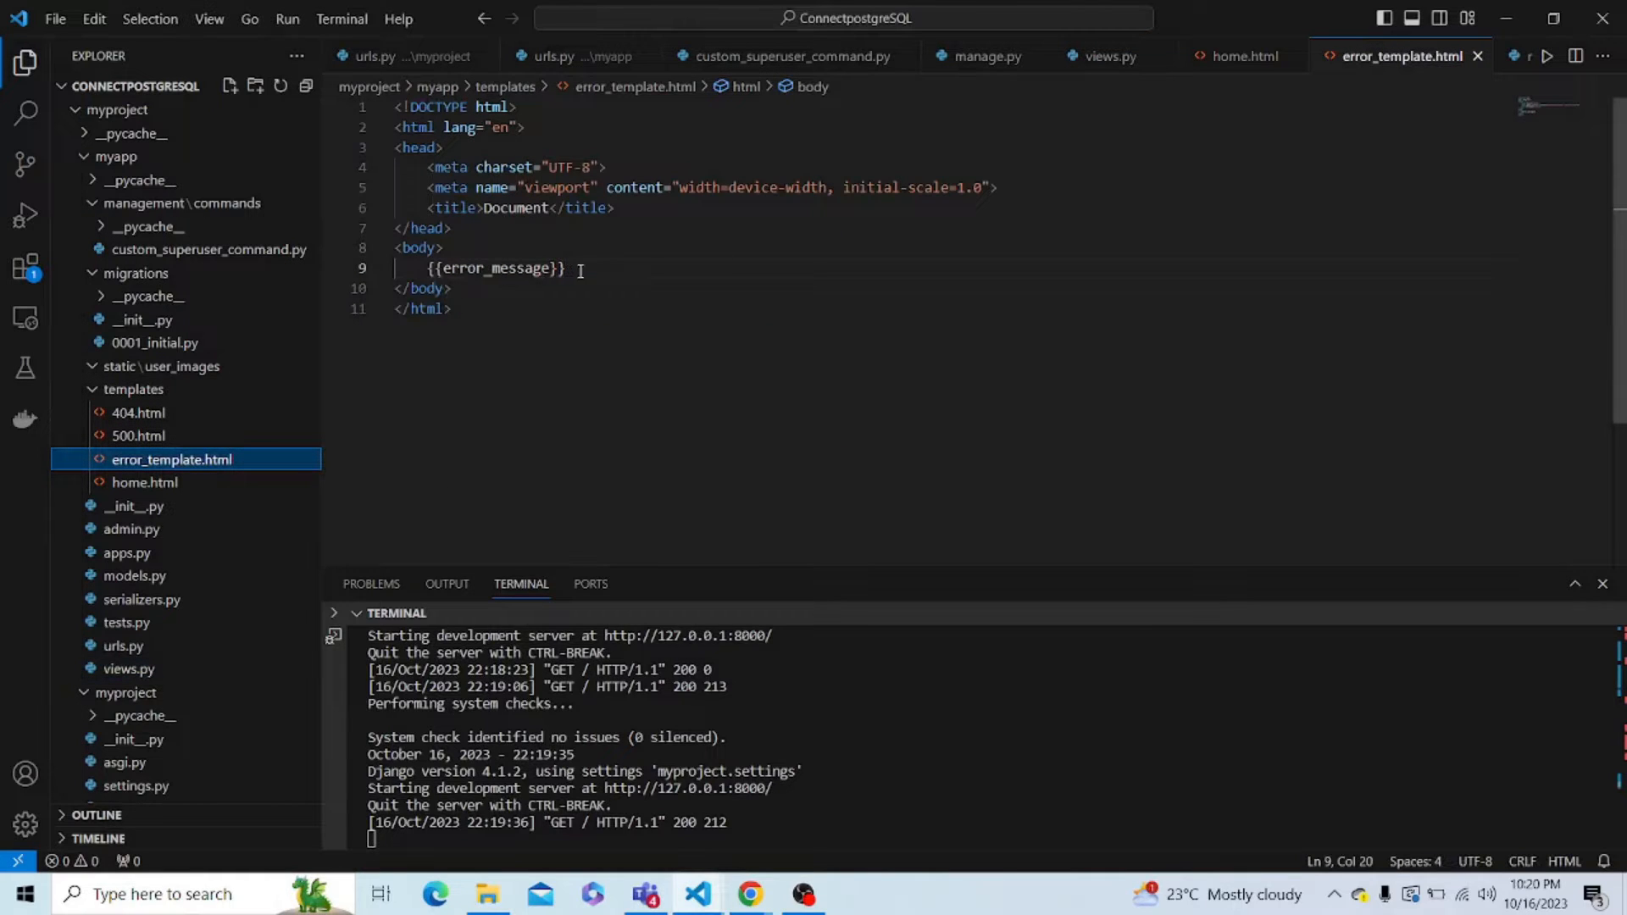
mouse_move(474, 346)
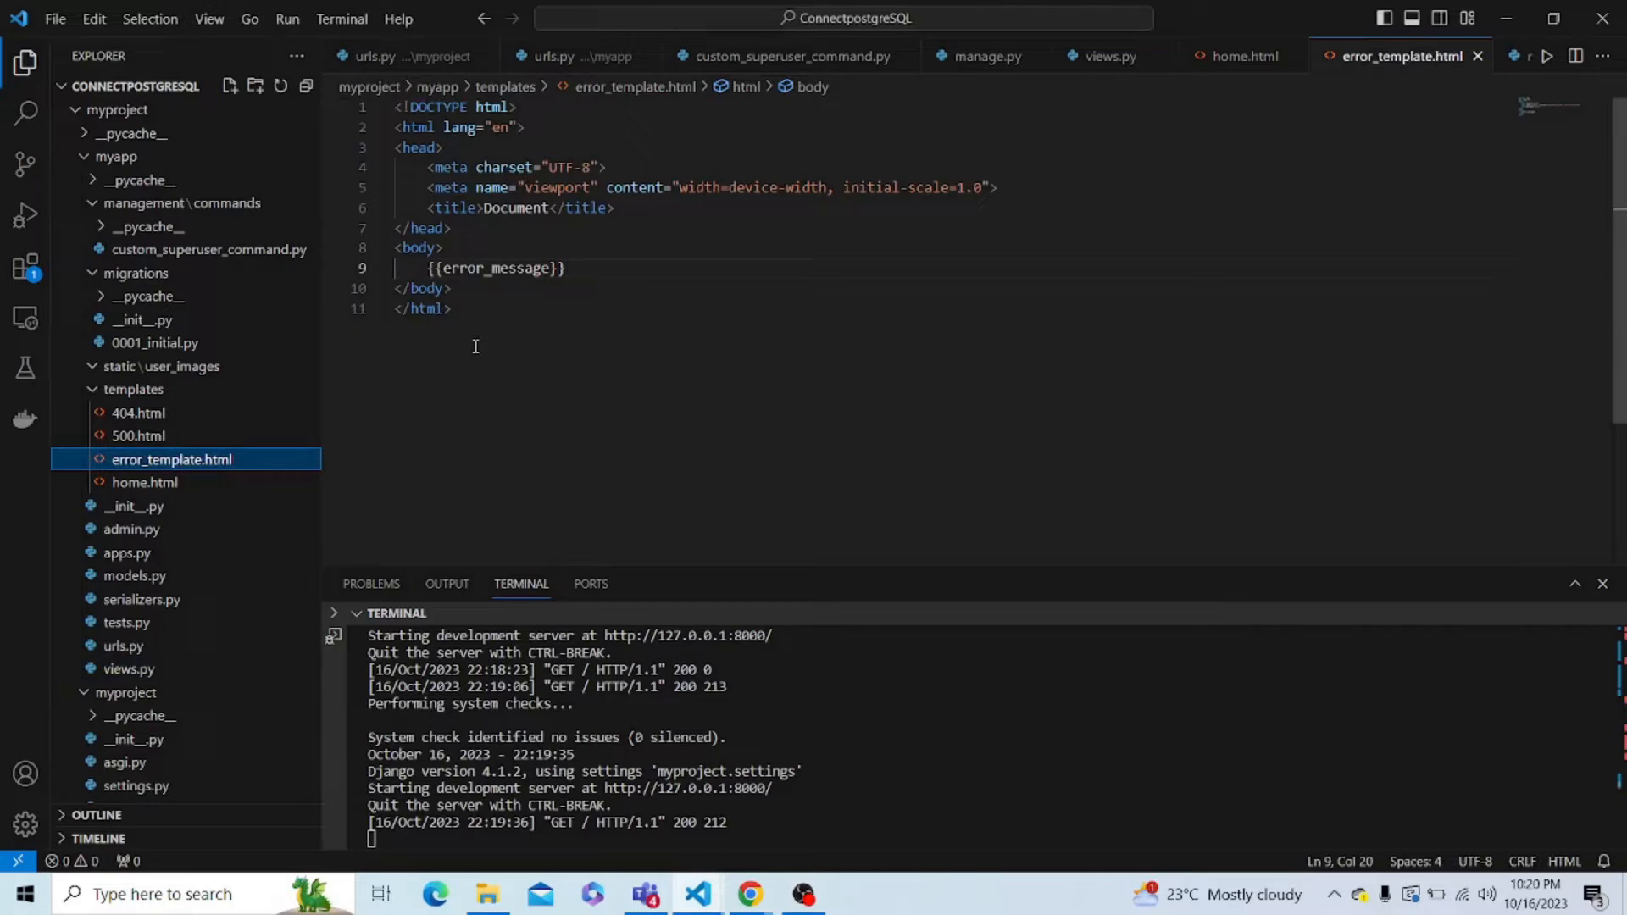
left_click(749, 893)
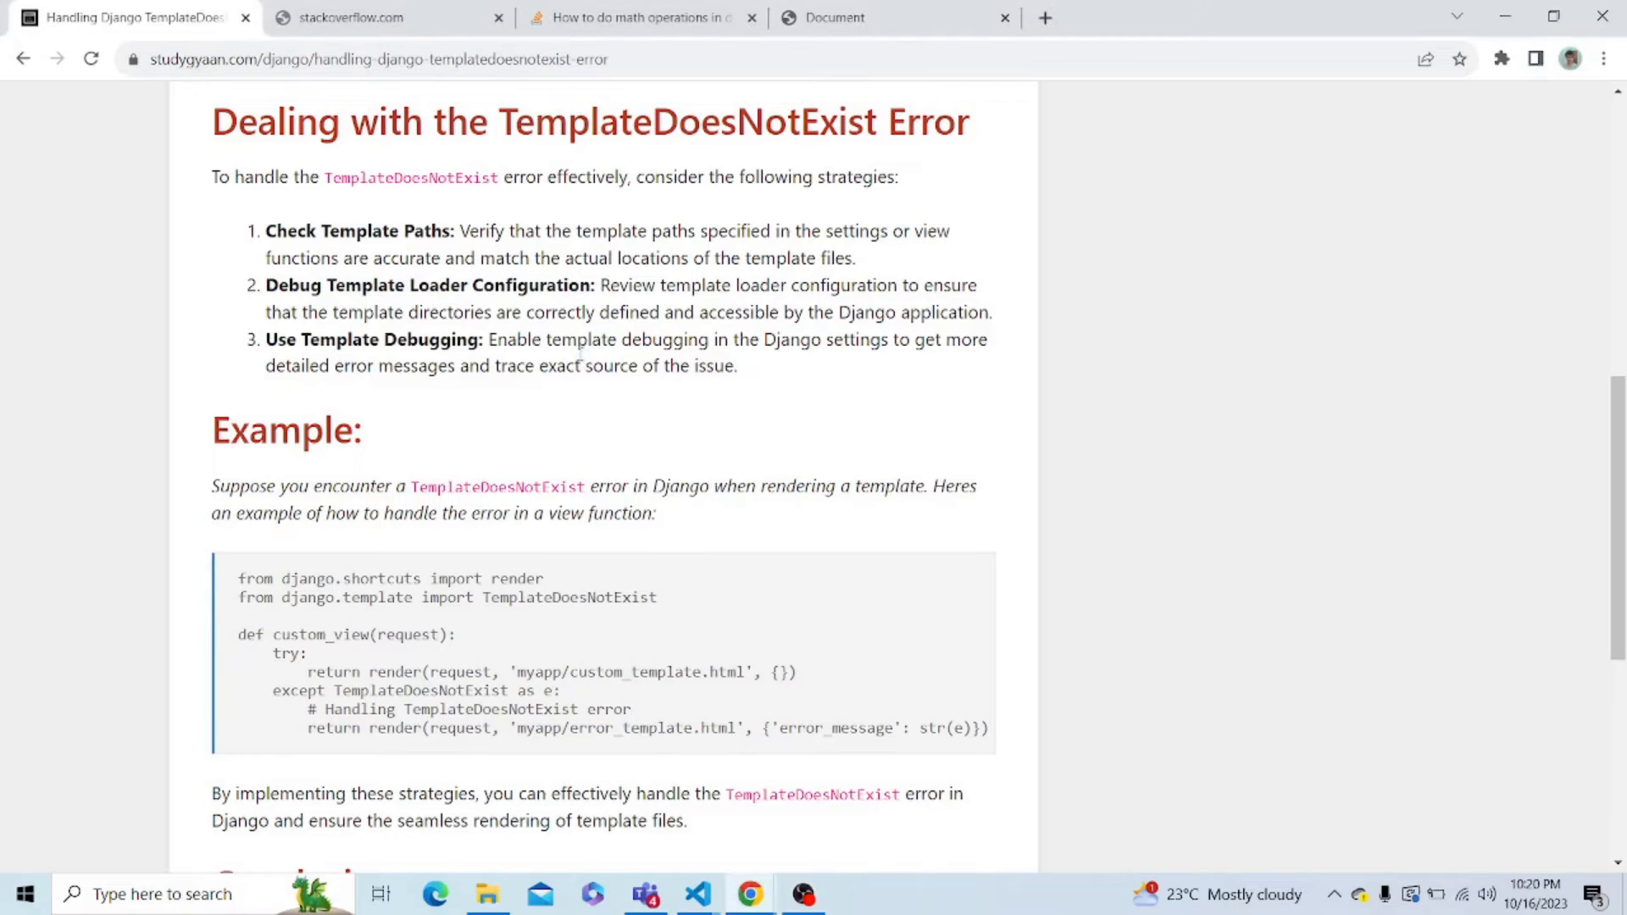
scroll("down", 3)
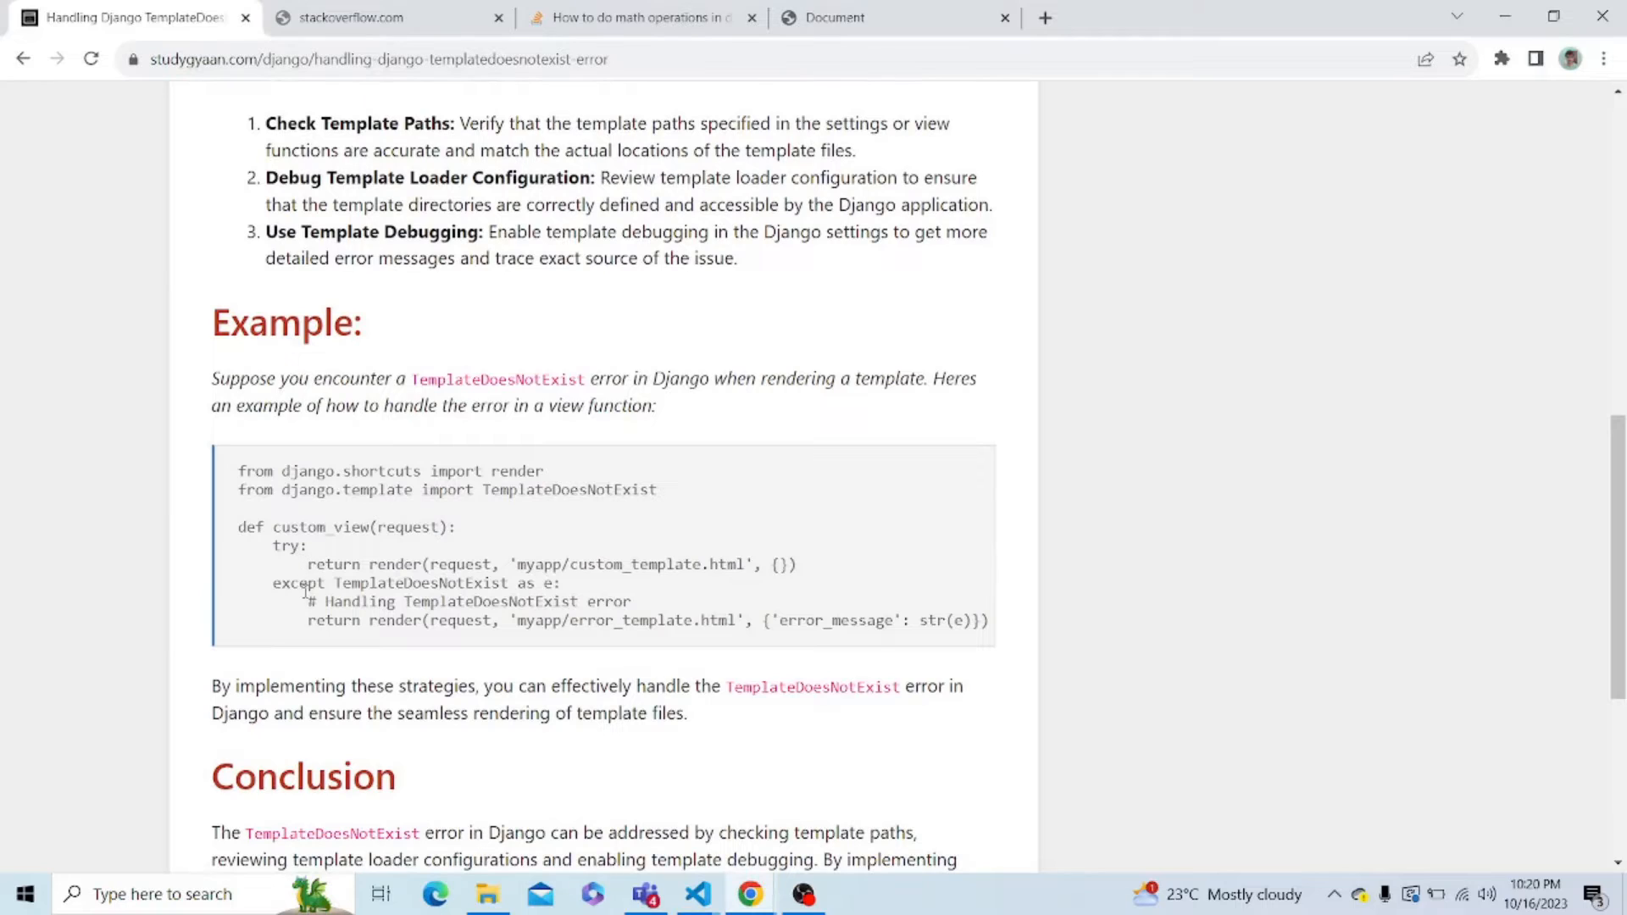
mouse_move(619, 561)
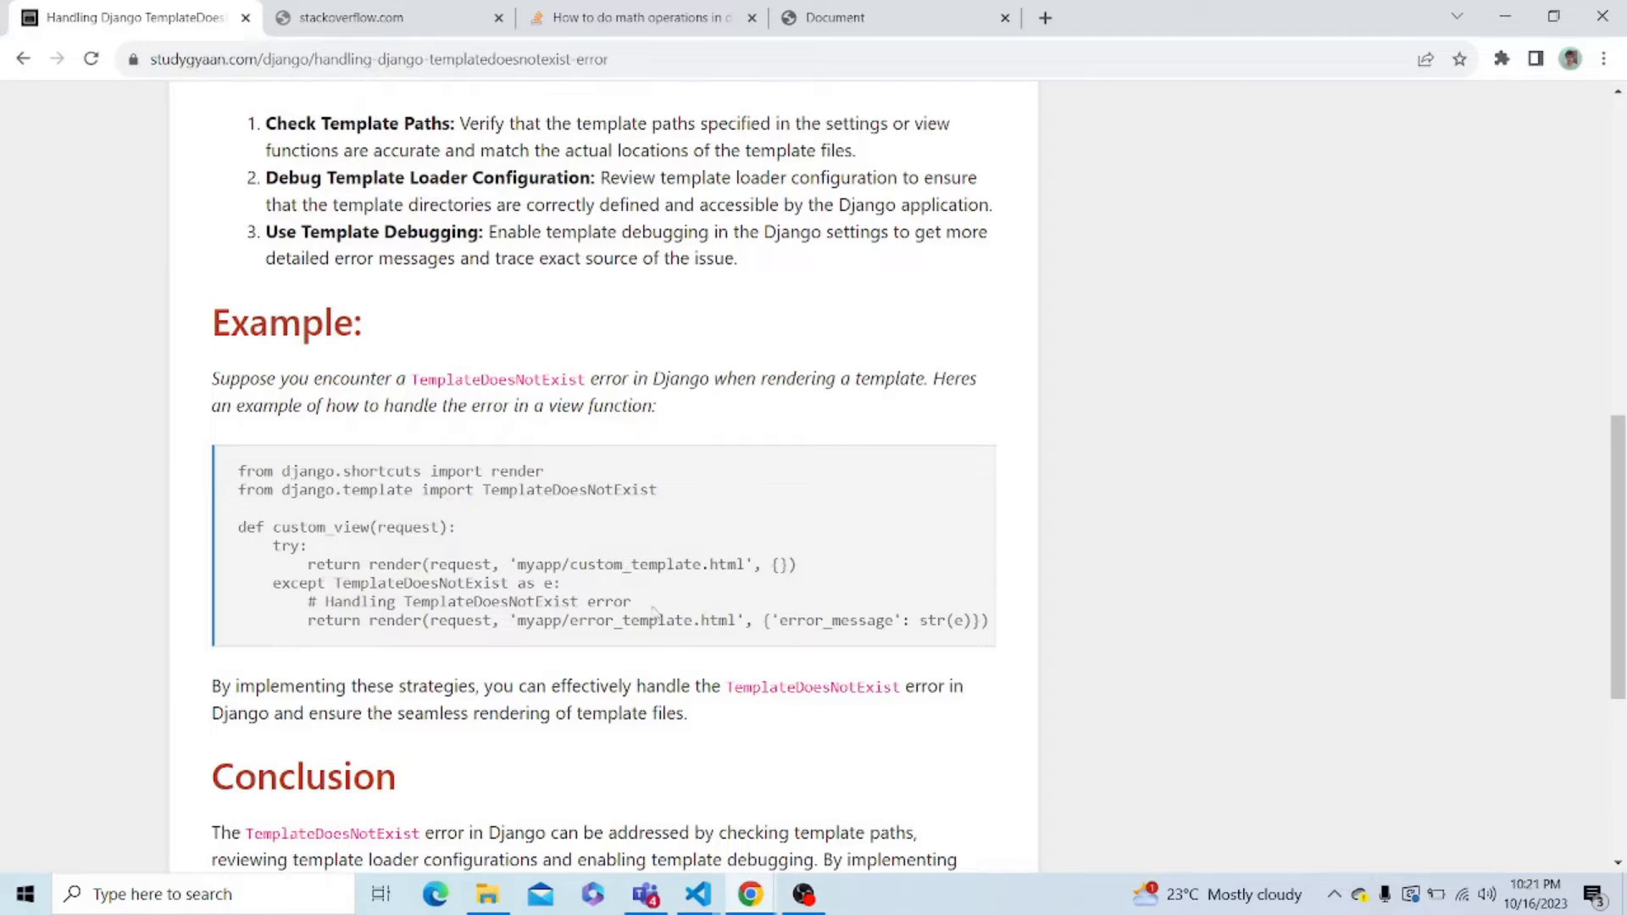
key("Alt+Tab")
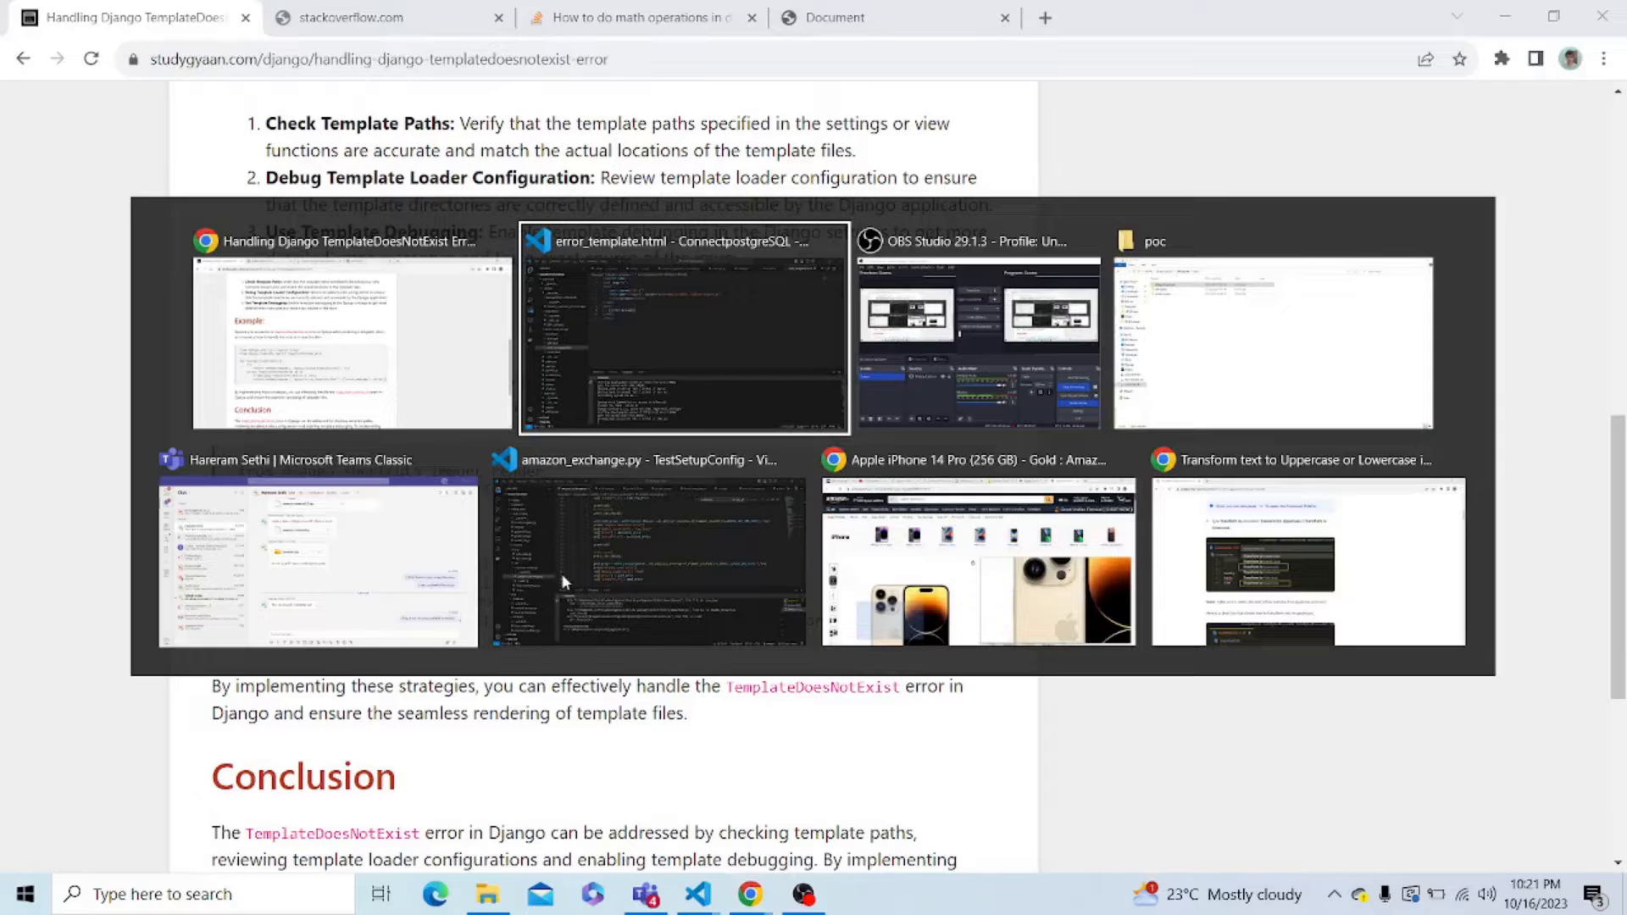
Return to views.py and bring the home view's try/except TemplateDoesNotExist block into view.
left_click(682, 327)
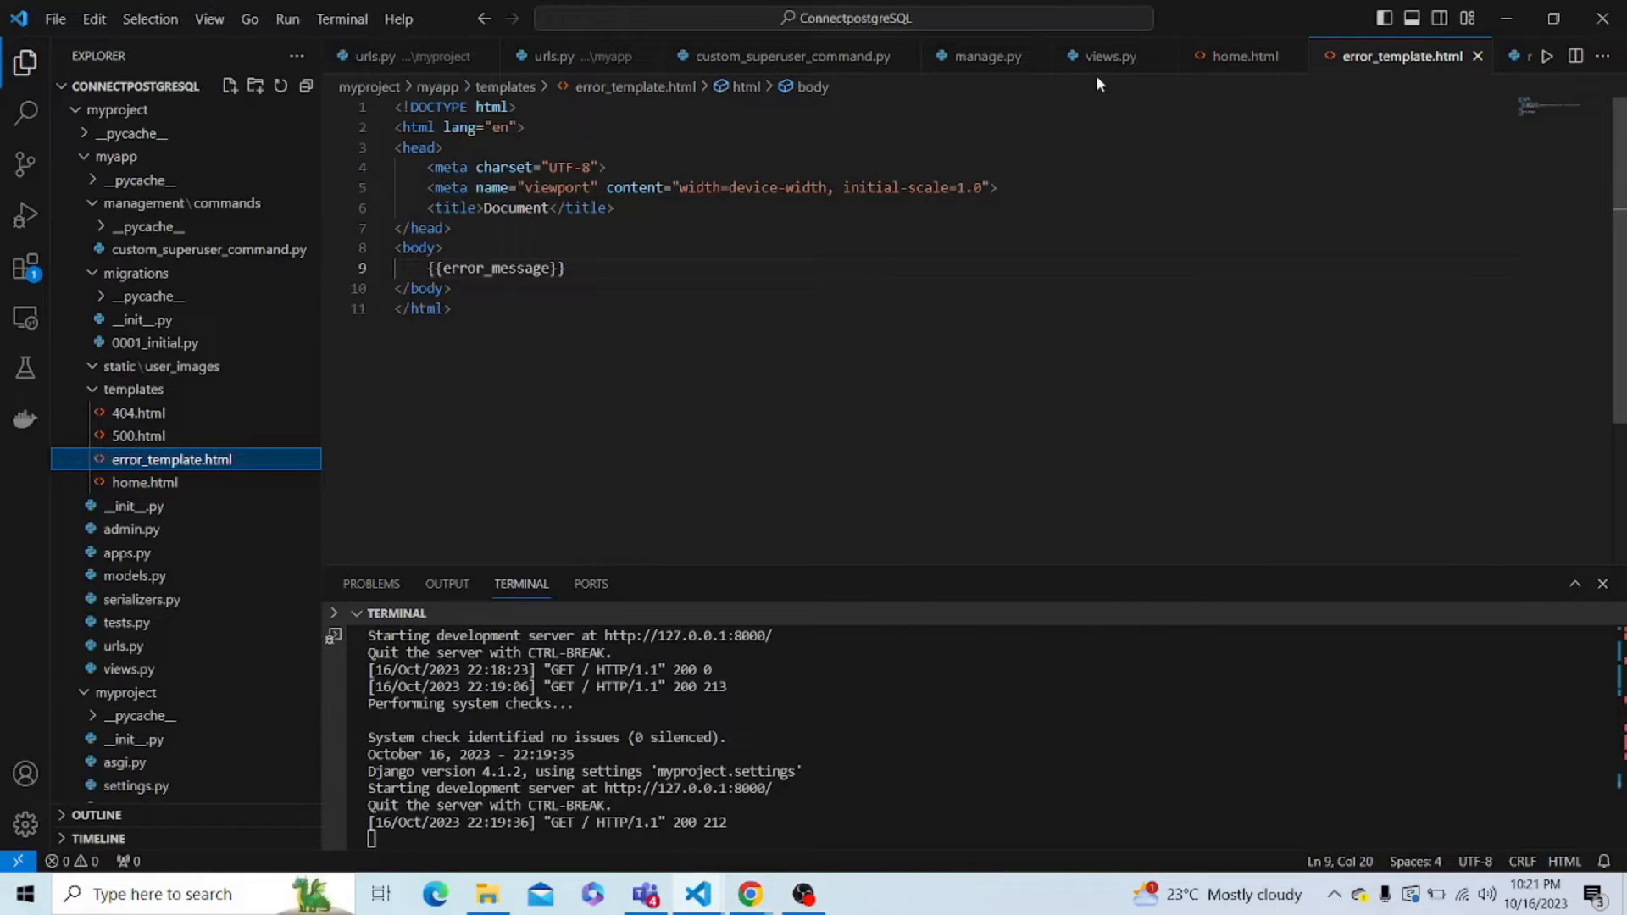
left_click(1107, 56)
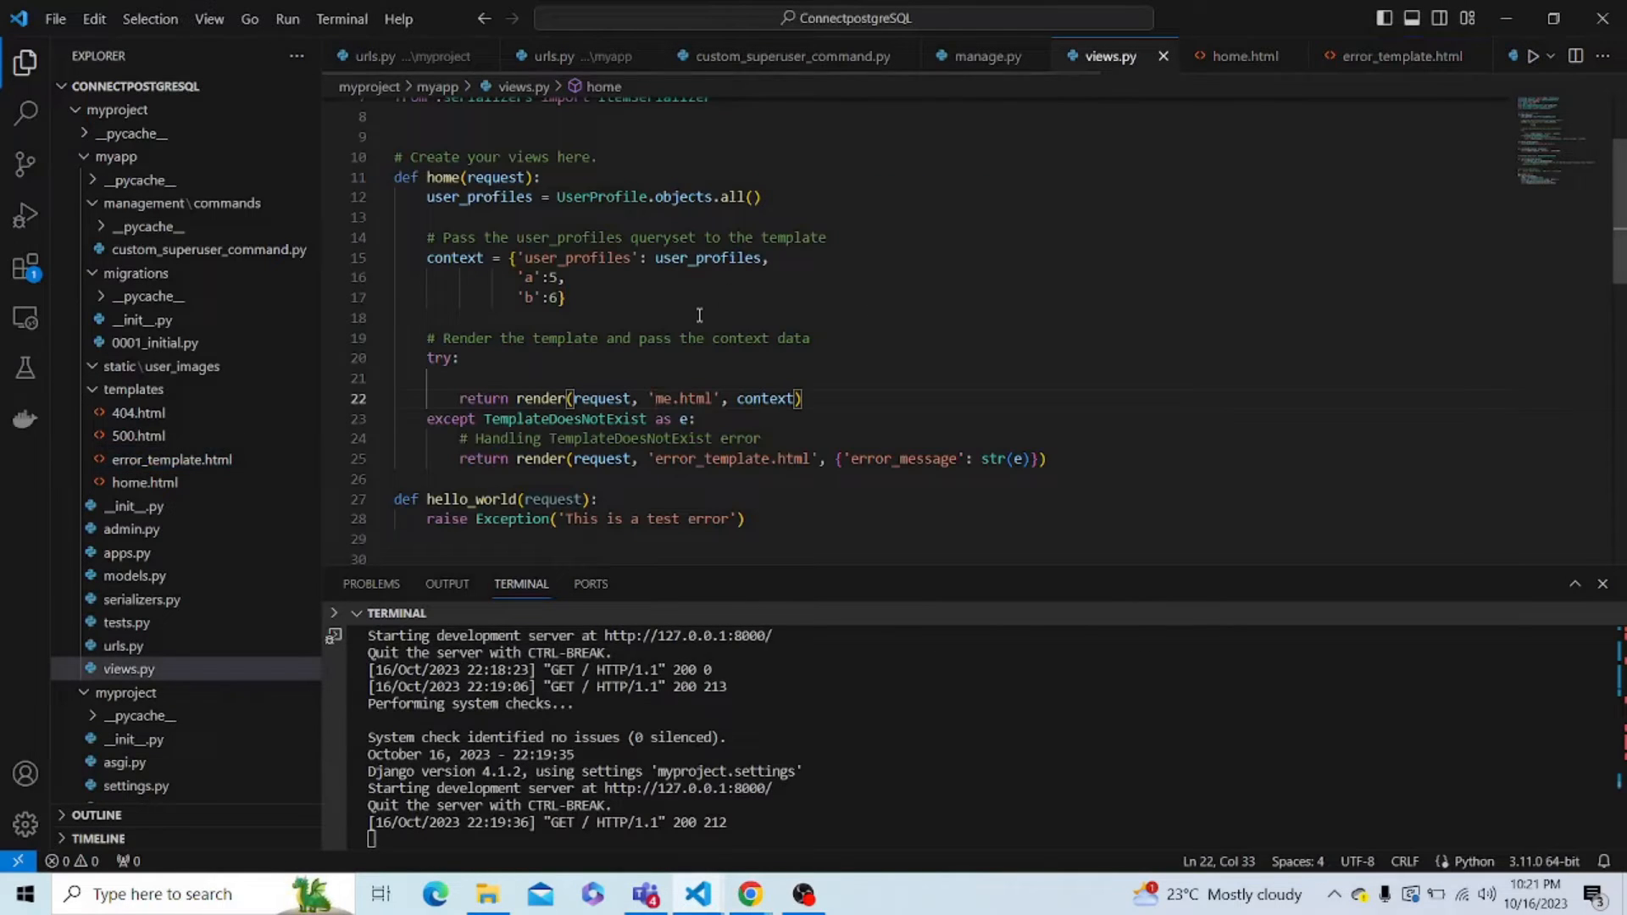
scroll("up", 3)
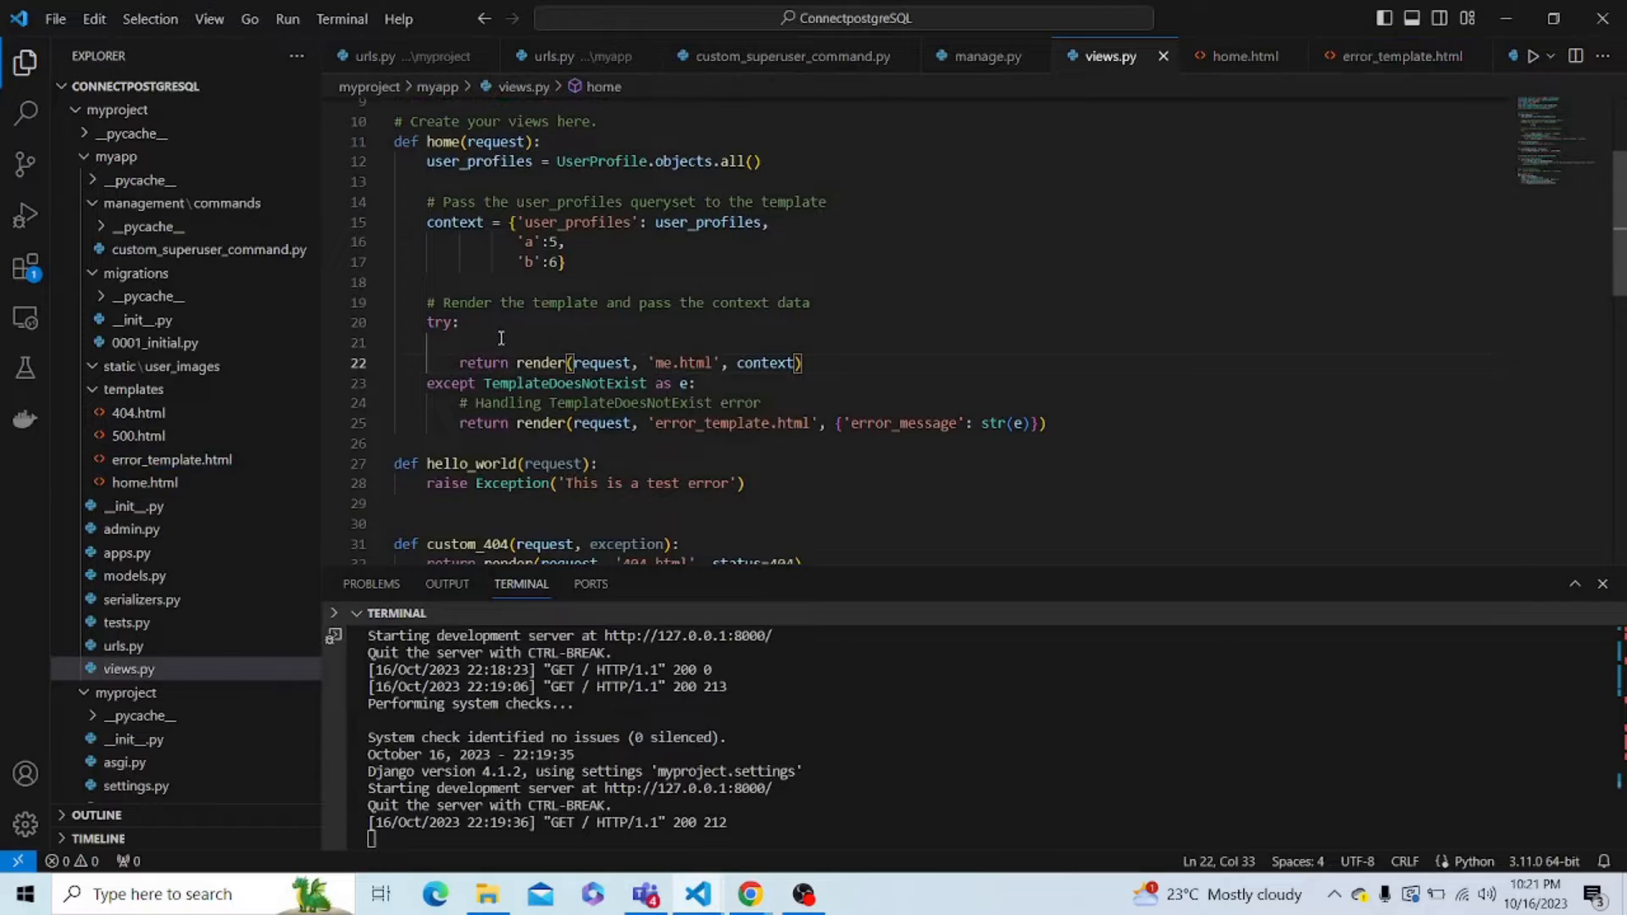
mouse_move(542, 363)
type("ho")
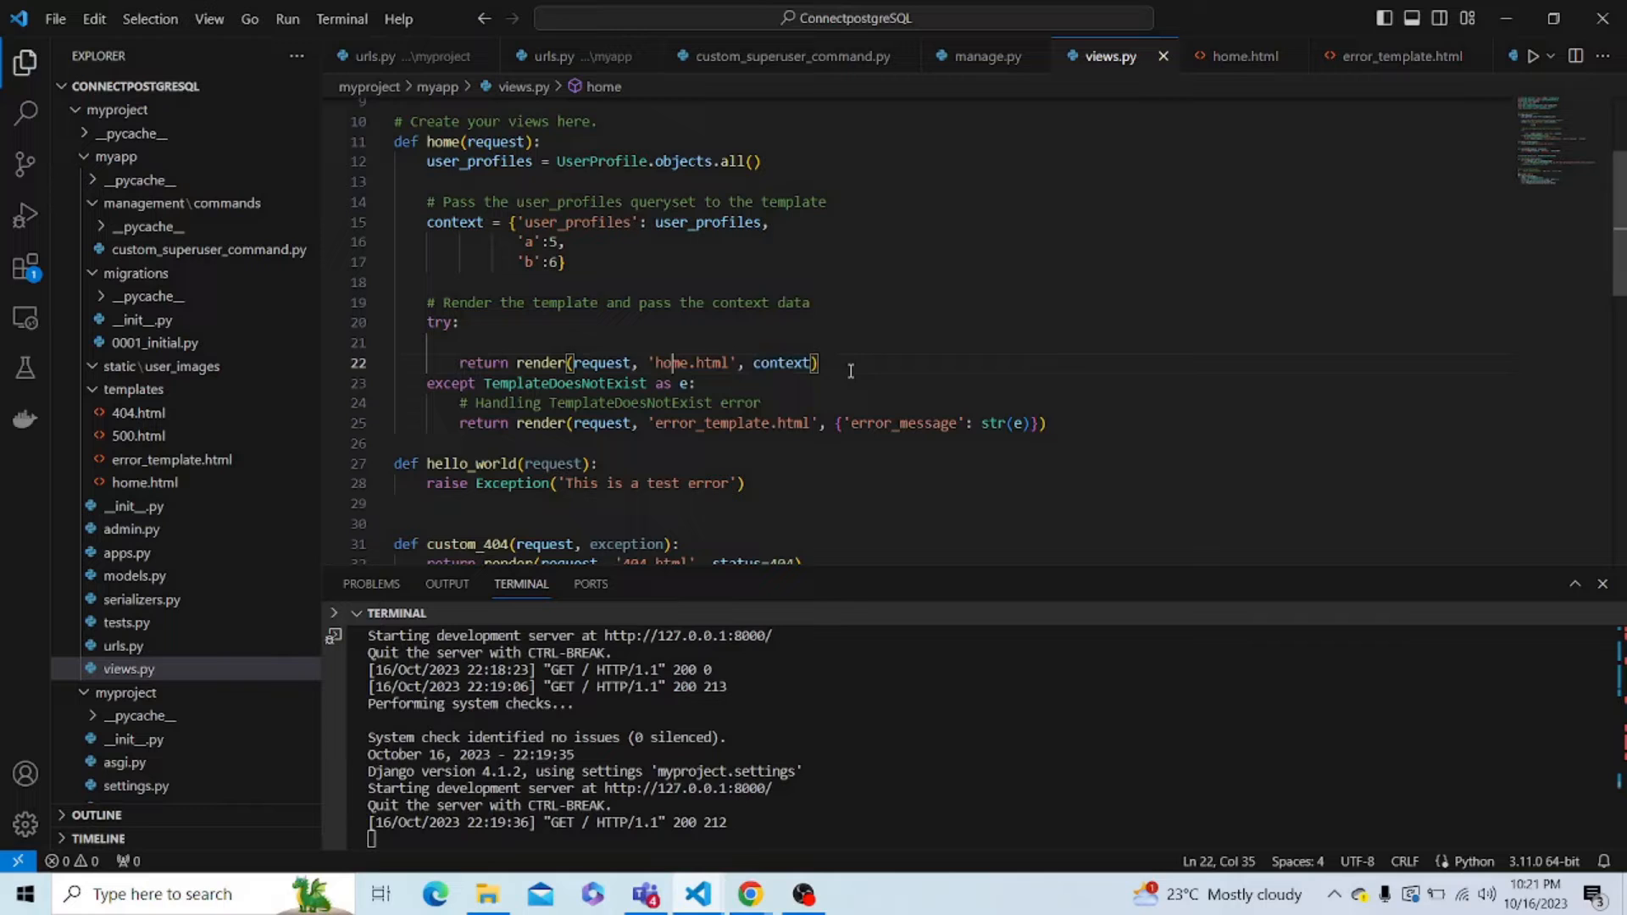
mouse_move(793, 439)
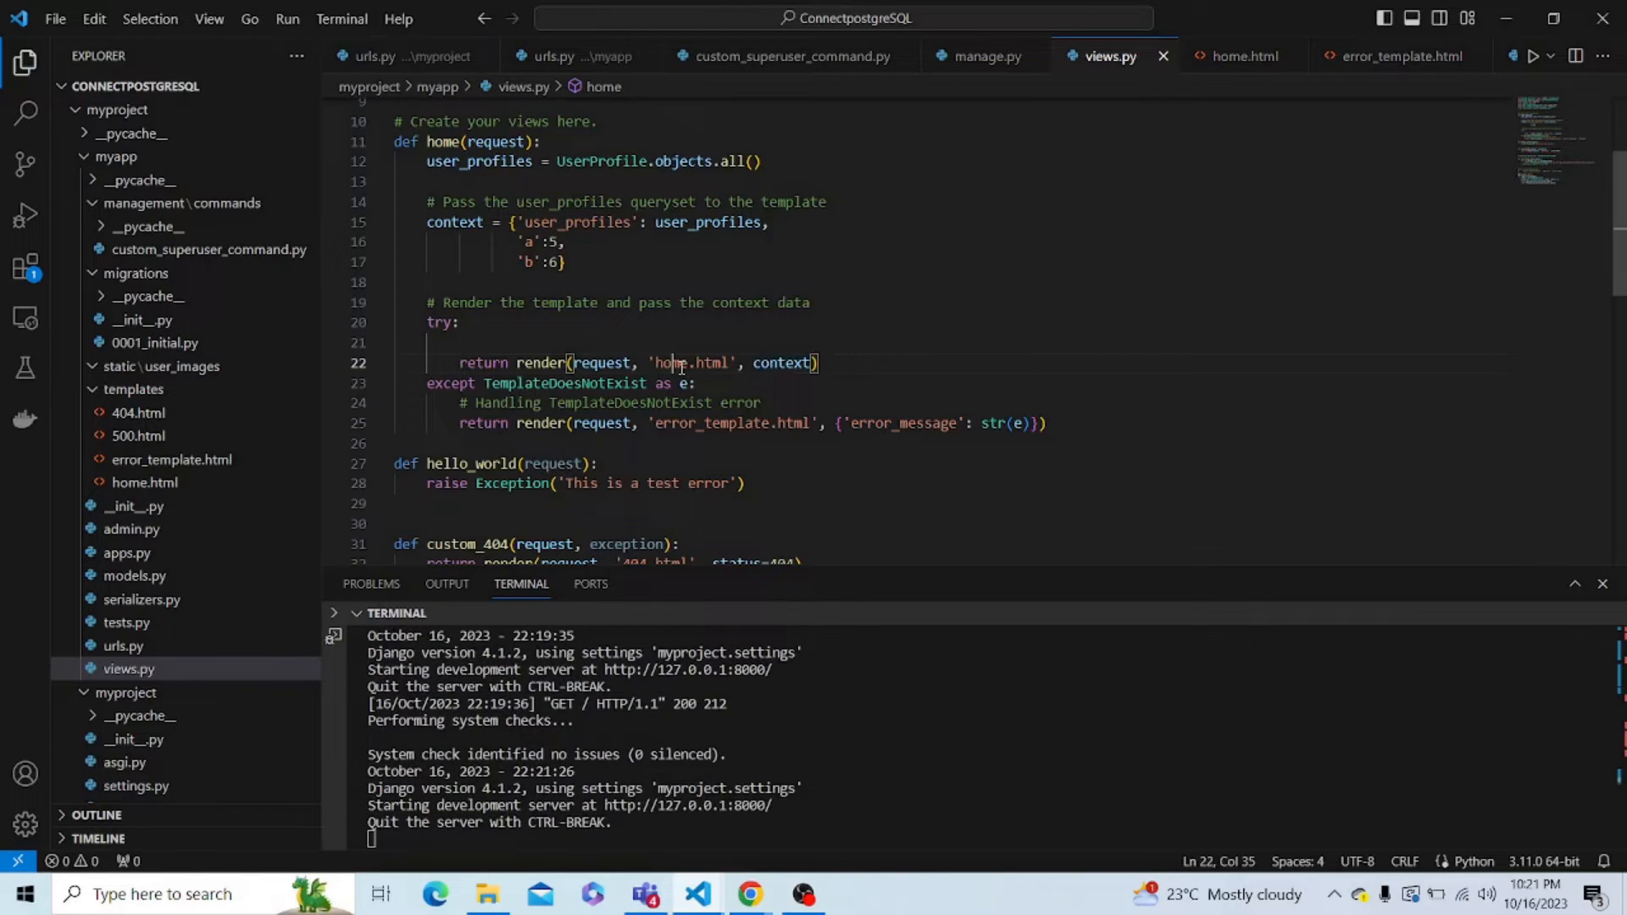
mouse_move(836, 392)
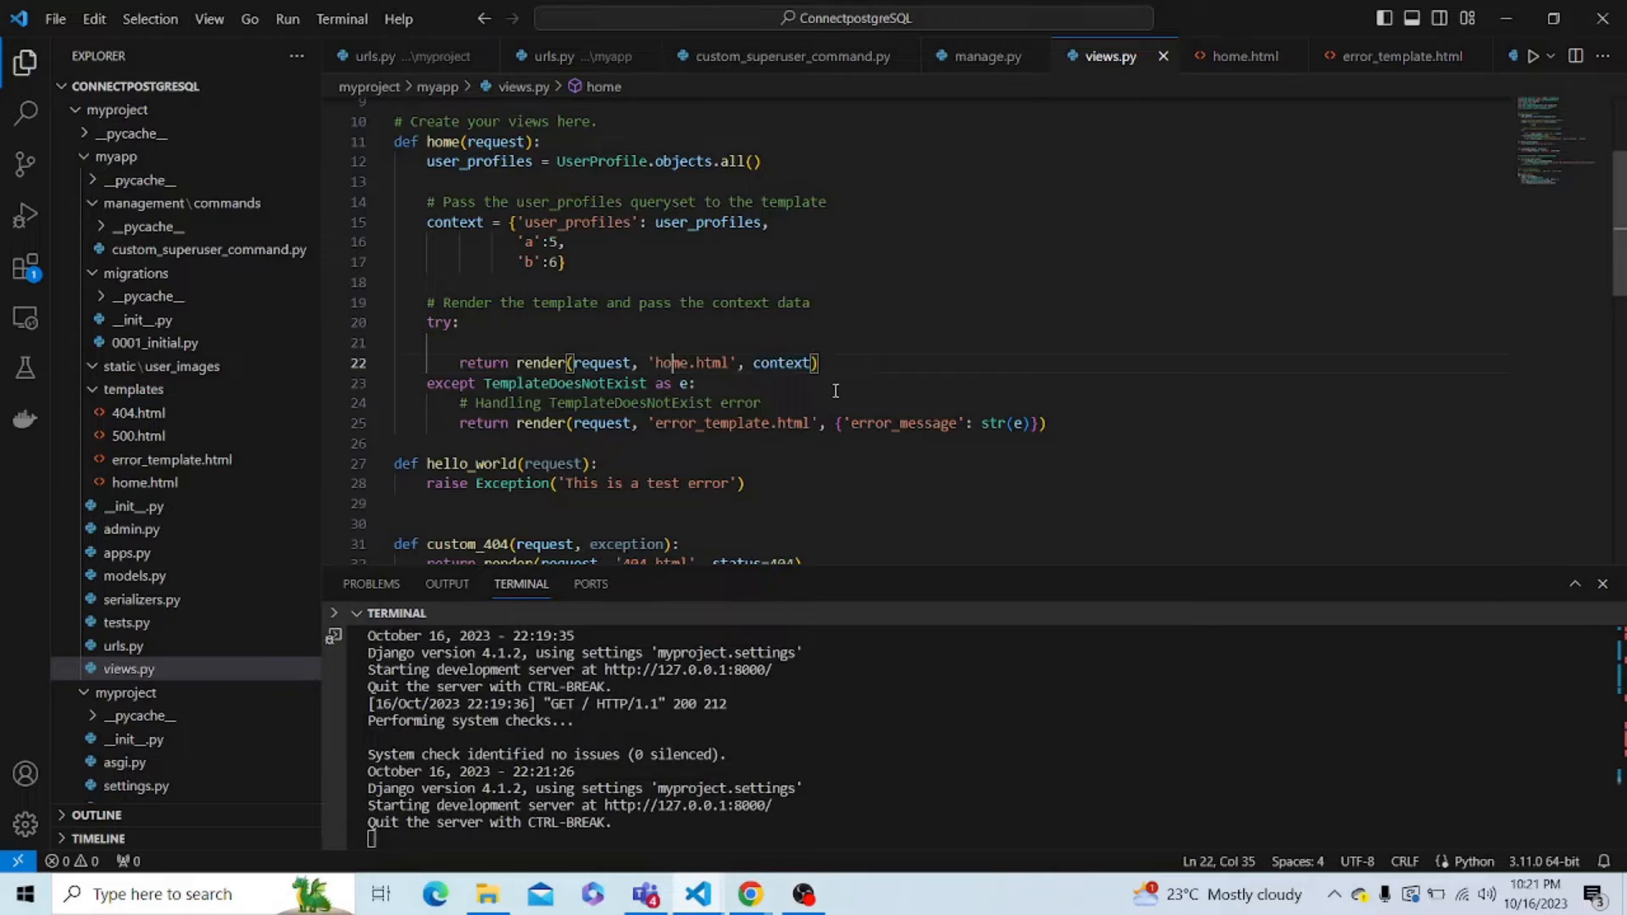
View the 127.0.0.1:8000 tab showing the Oops! Something Went Wrong page, then return to the editor.
left_click(750, 893)
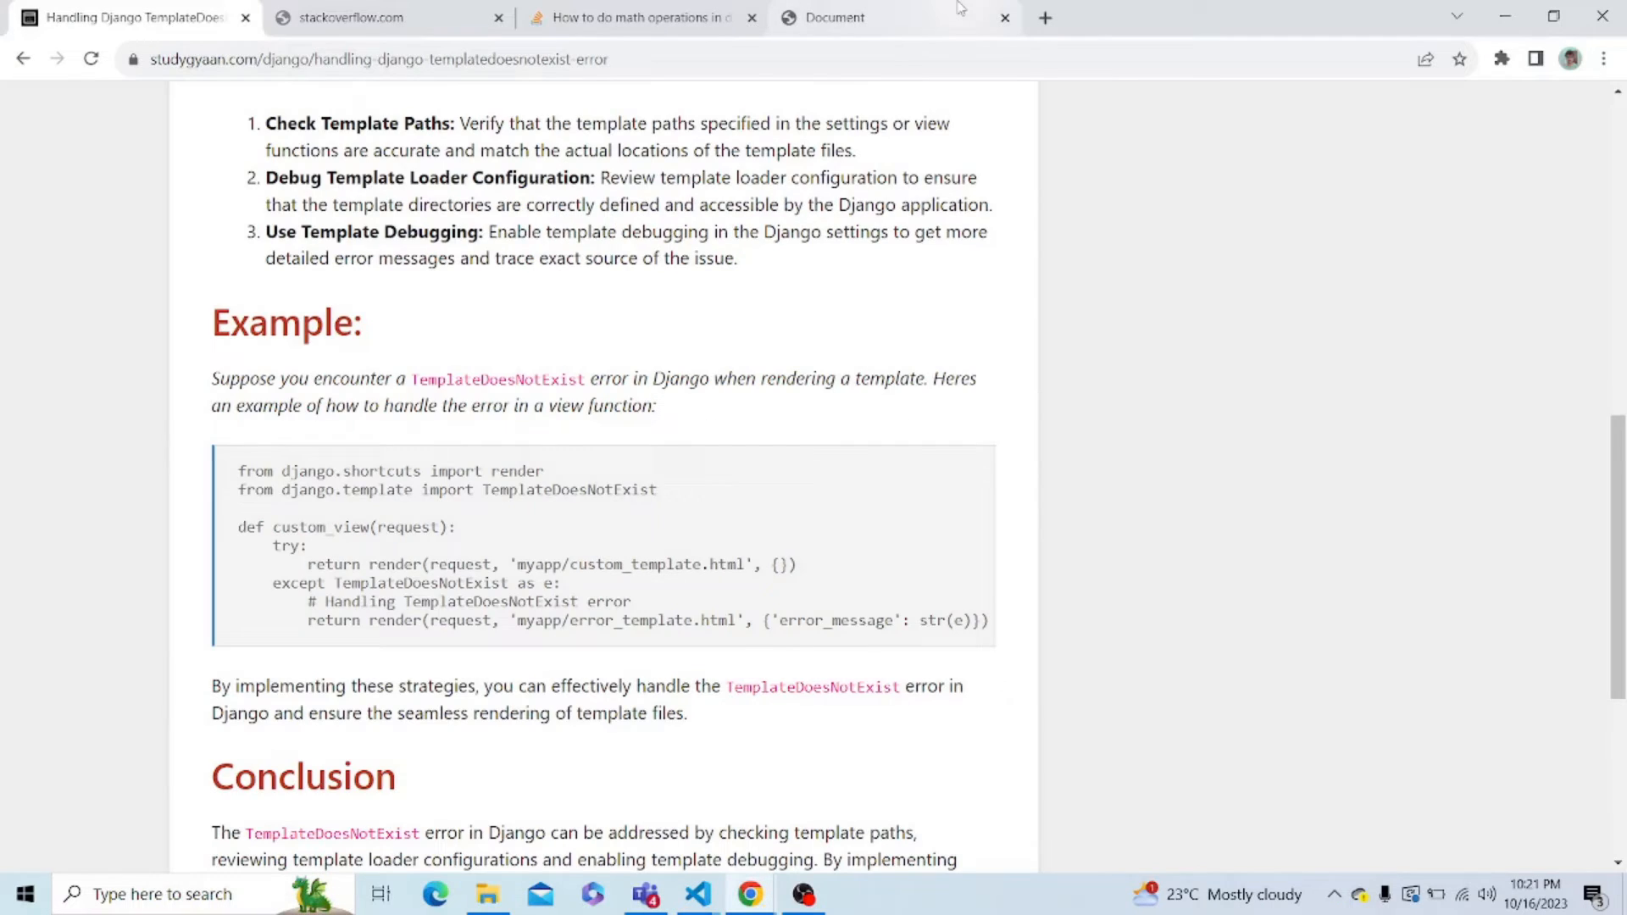
left_click(834, 17)
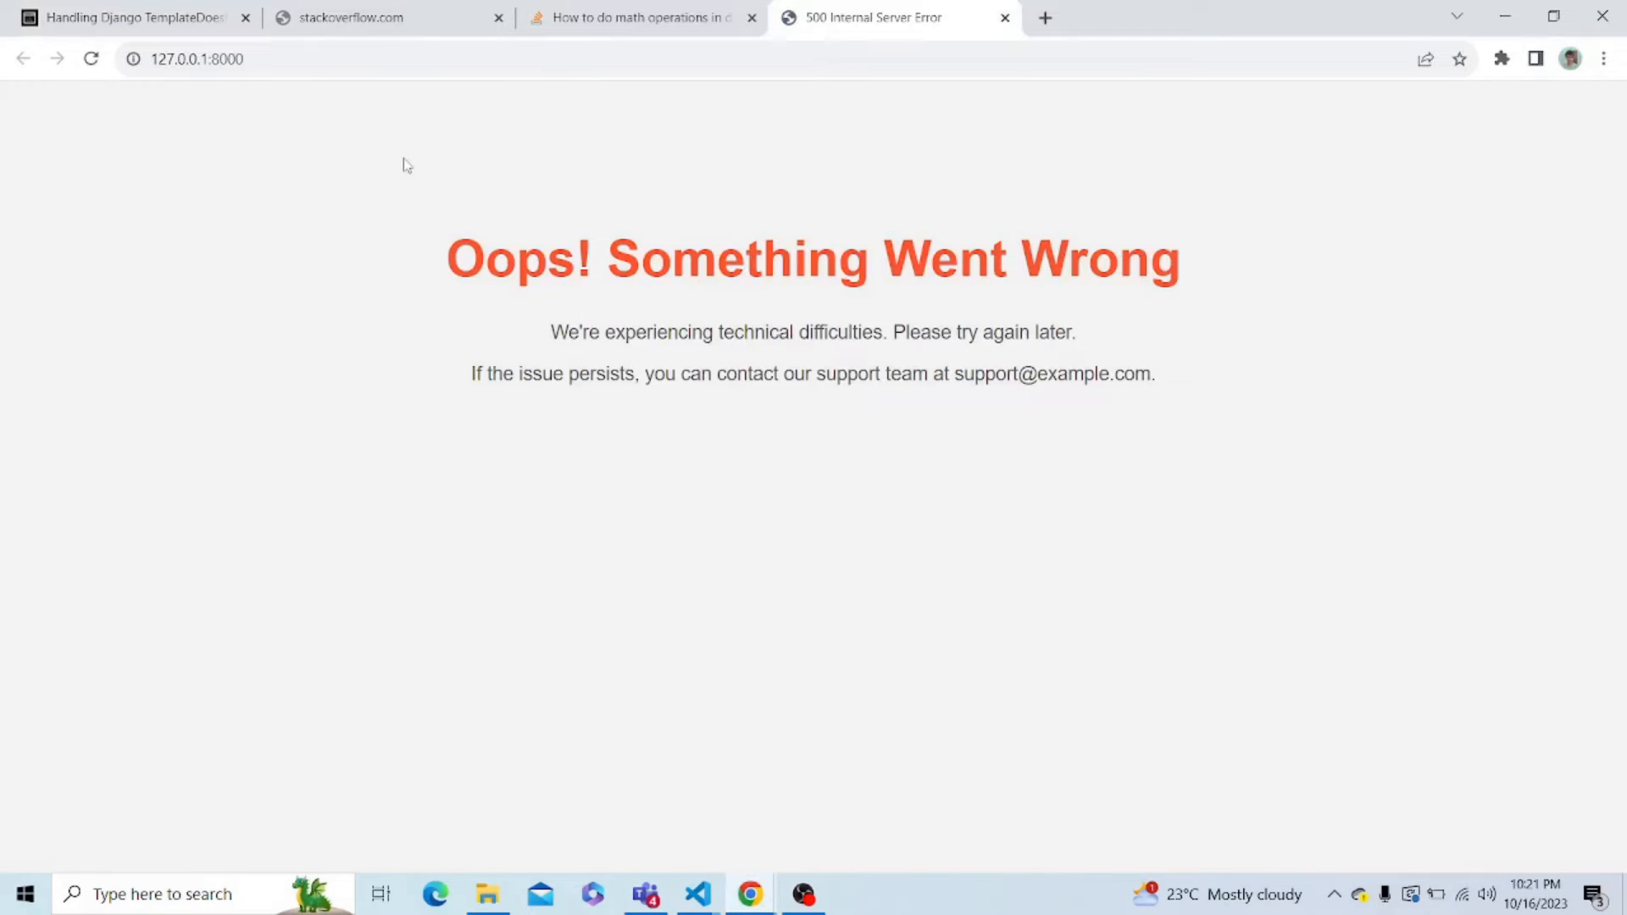
left_click(800, 893)
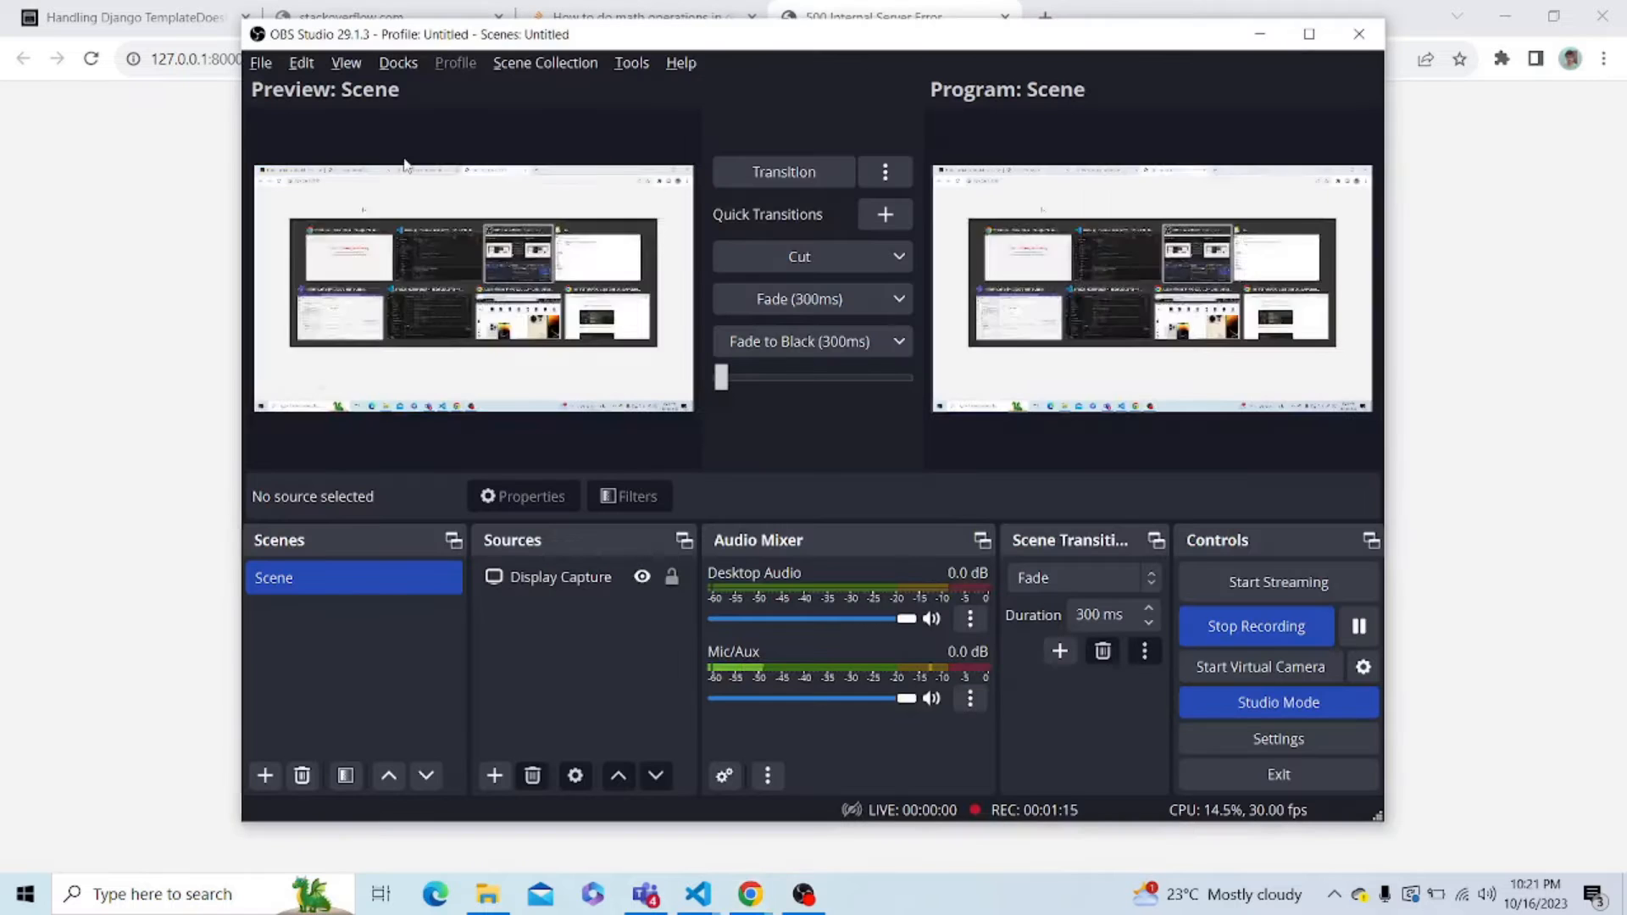
left_click(1358, 625)
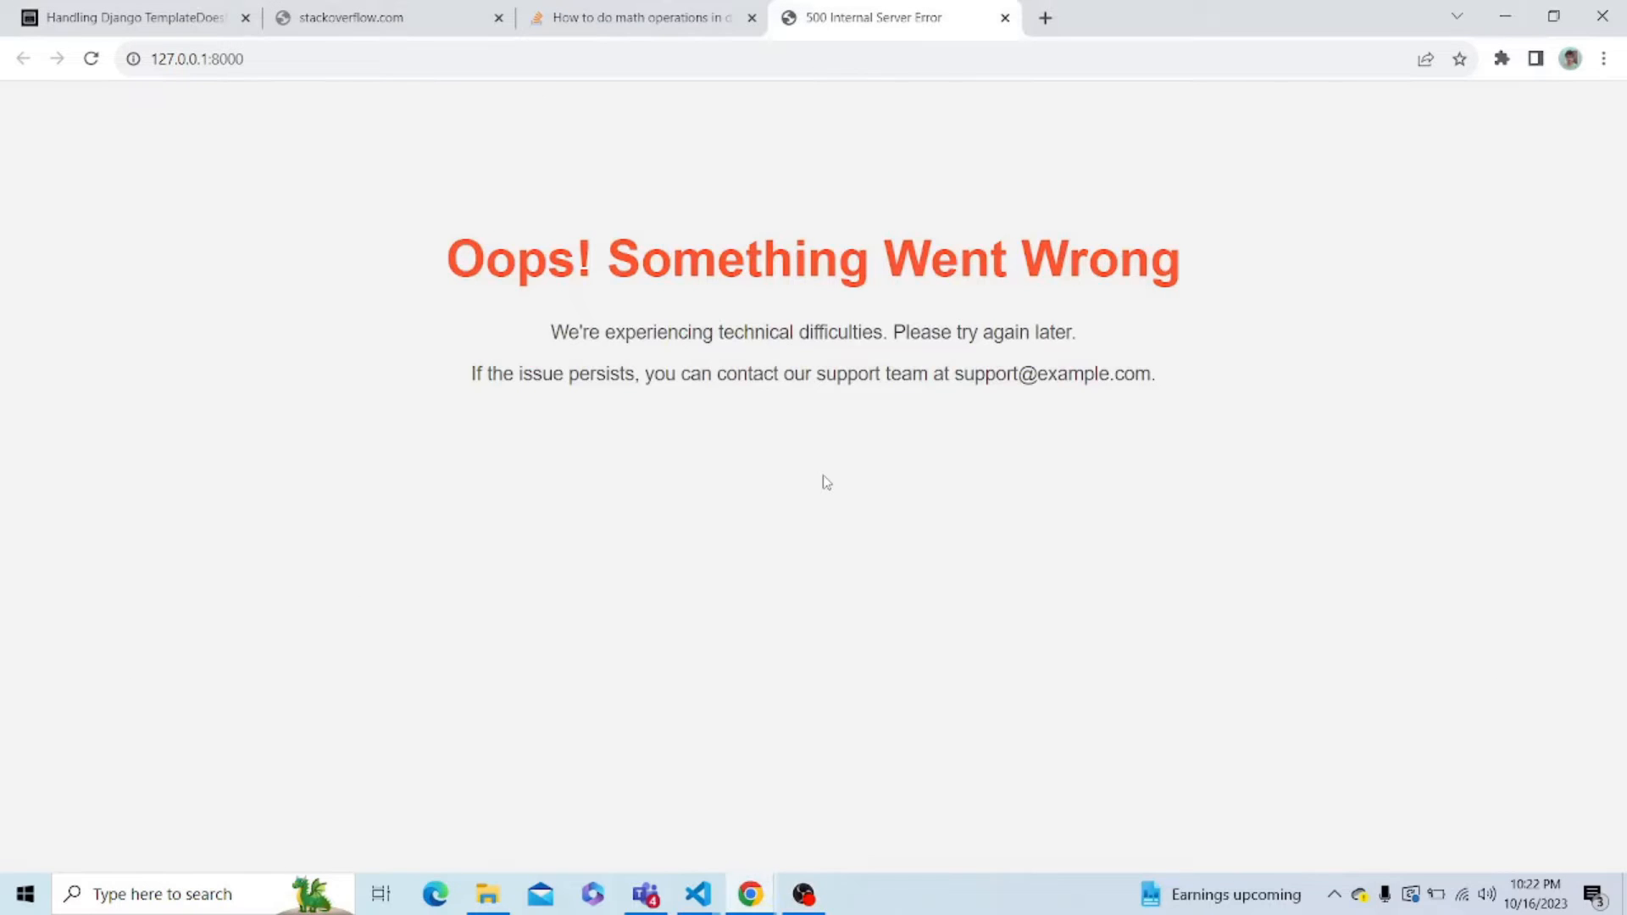
left_click(695, 894)
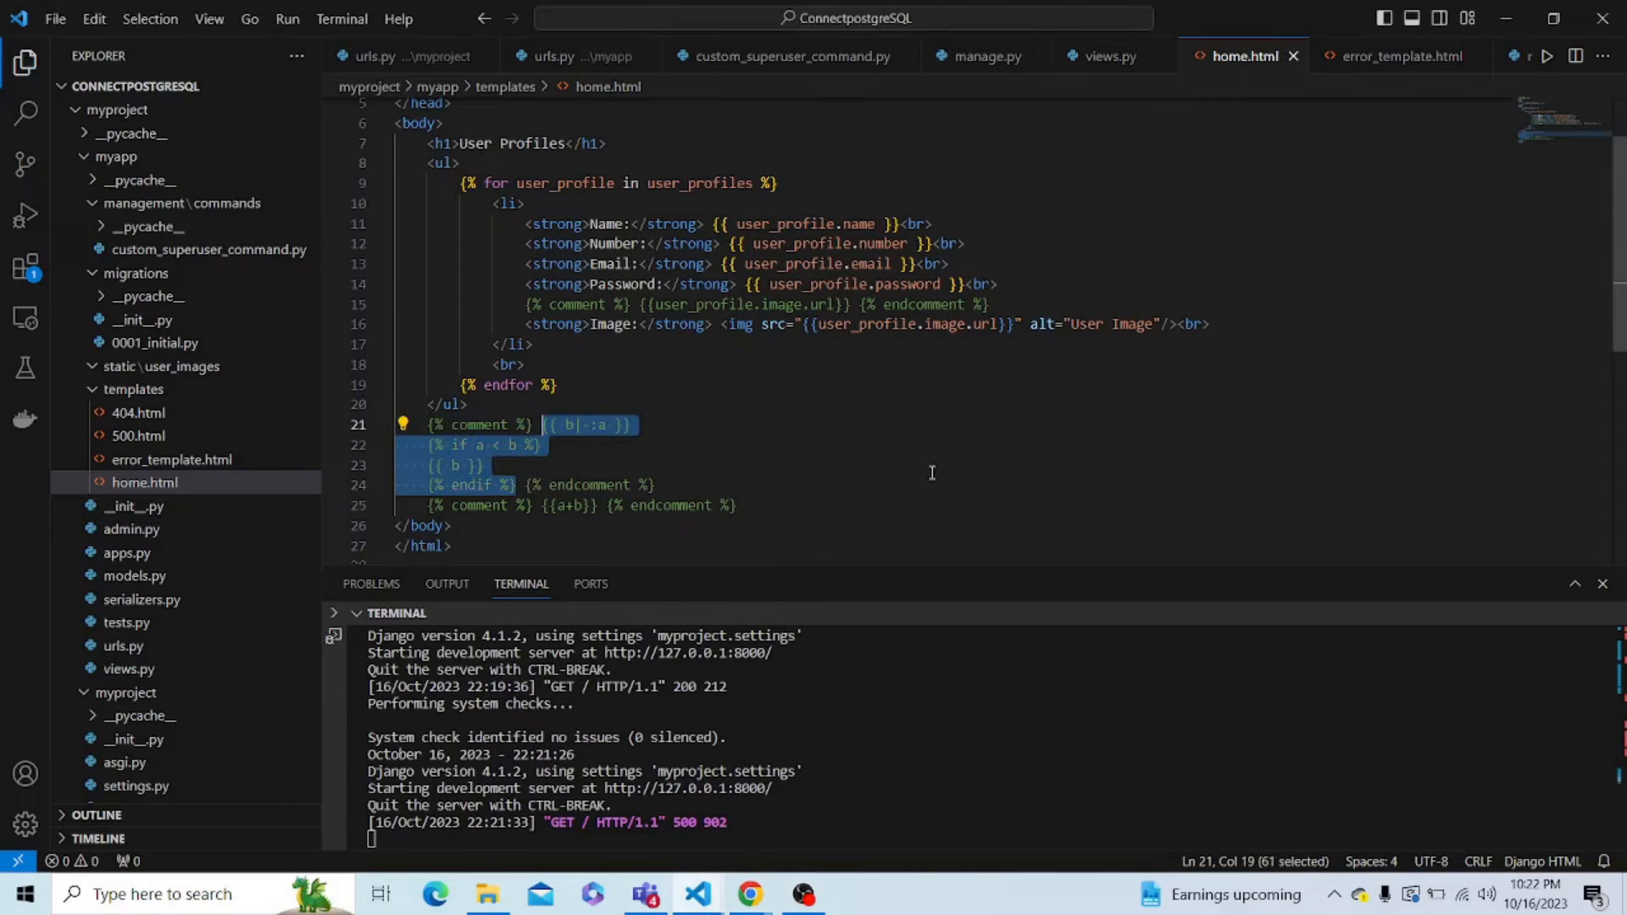
Check in the browser that the site now lists the User Profiles, then return to the editor.
left_click(747, 894)
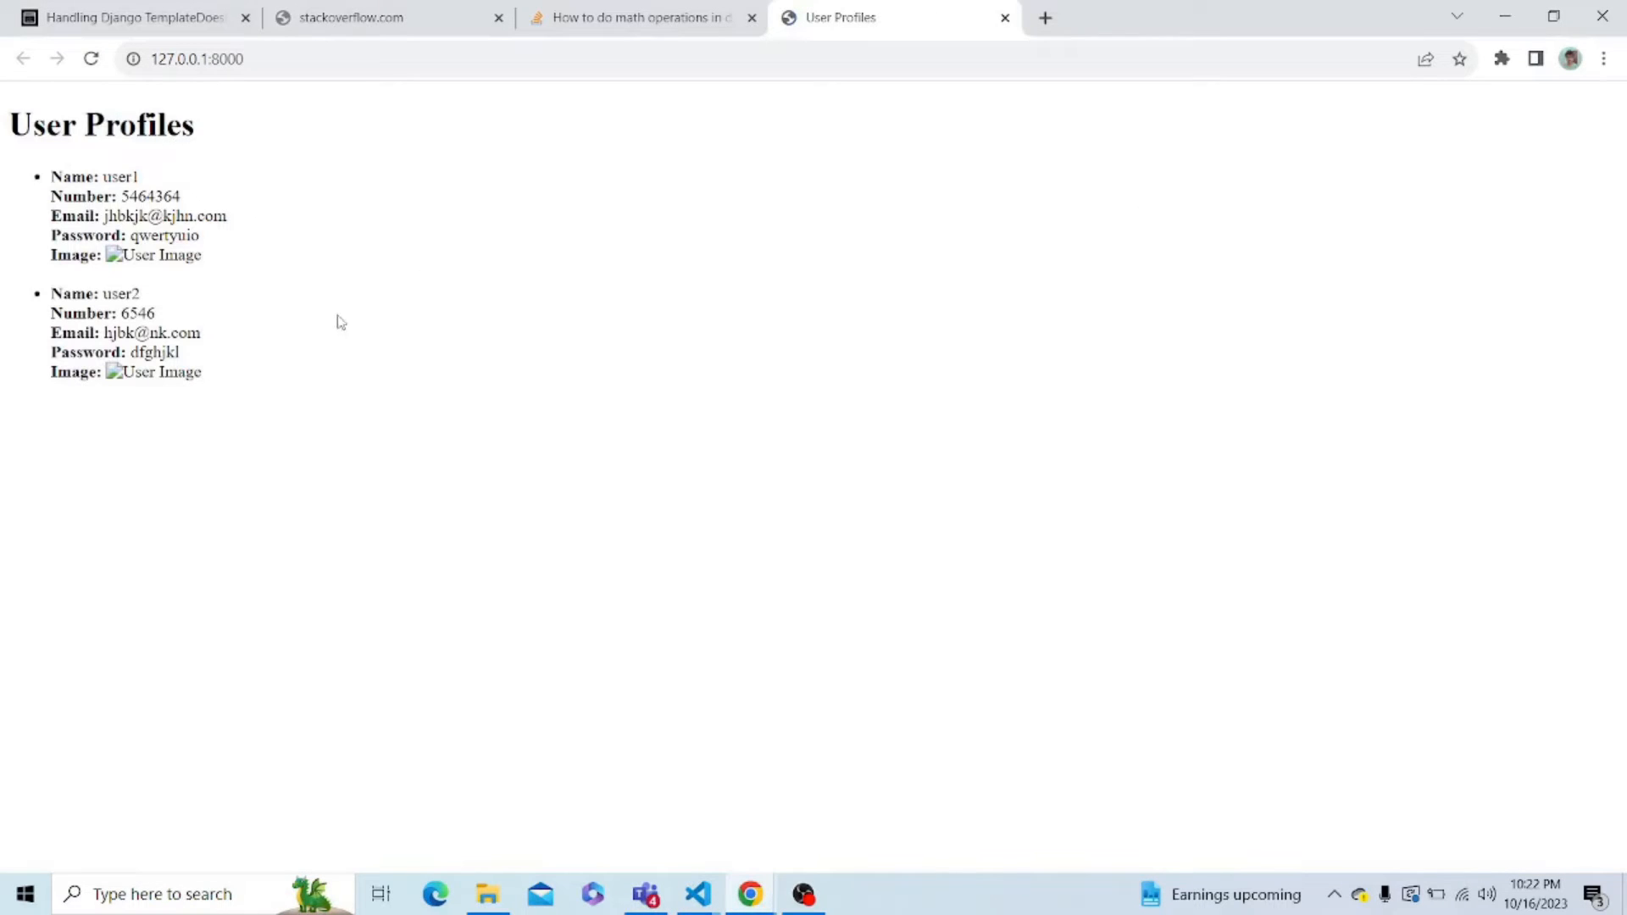
mouse_move(303, 278)
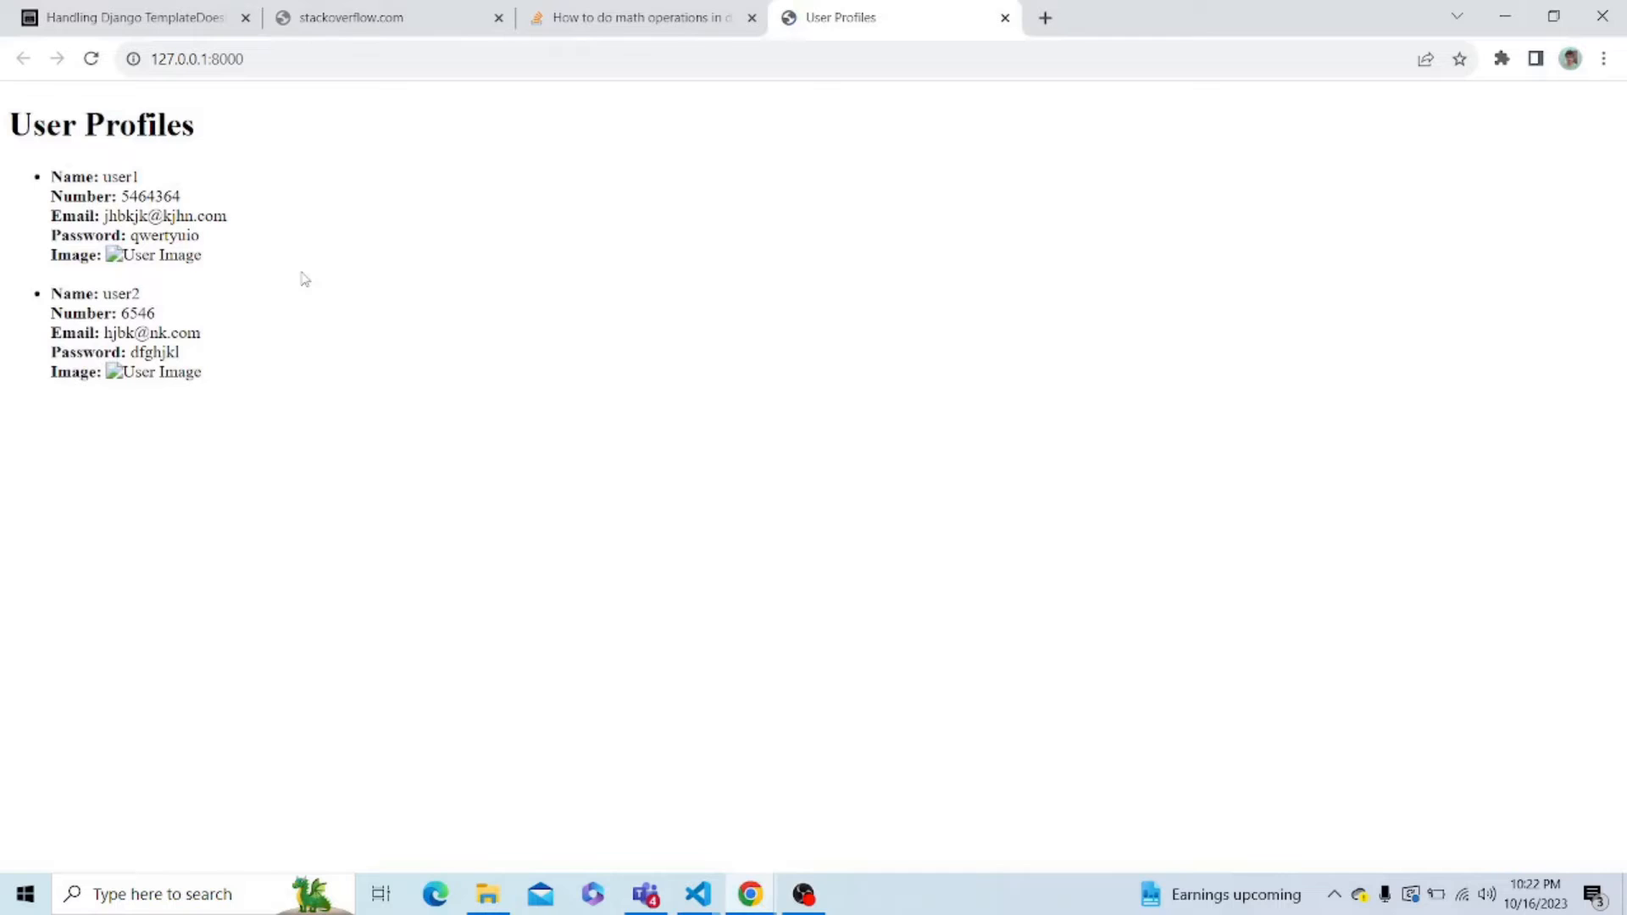
key("alt+tab")
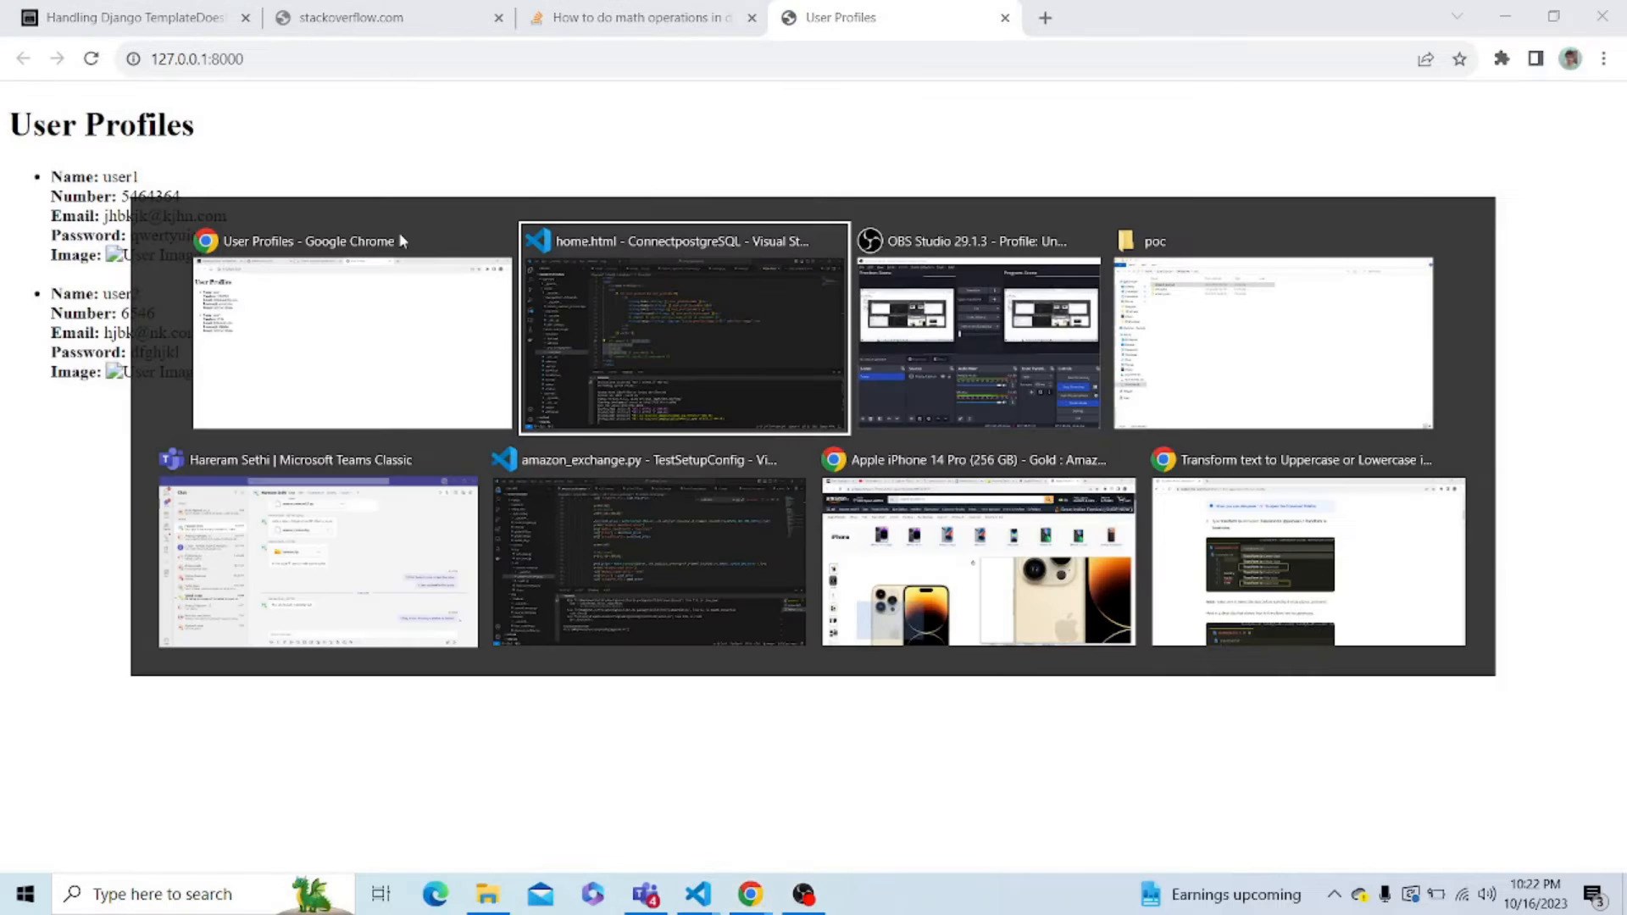
In views.py change the home view's template from 'home.html' to 'me.html' and save.
left_click(683, 333)
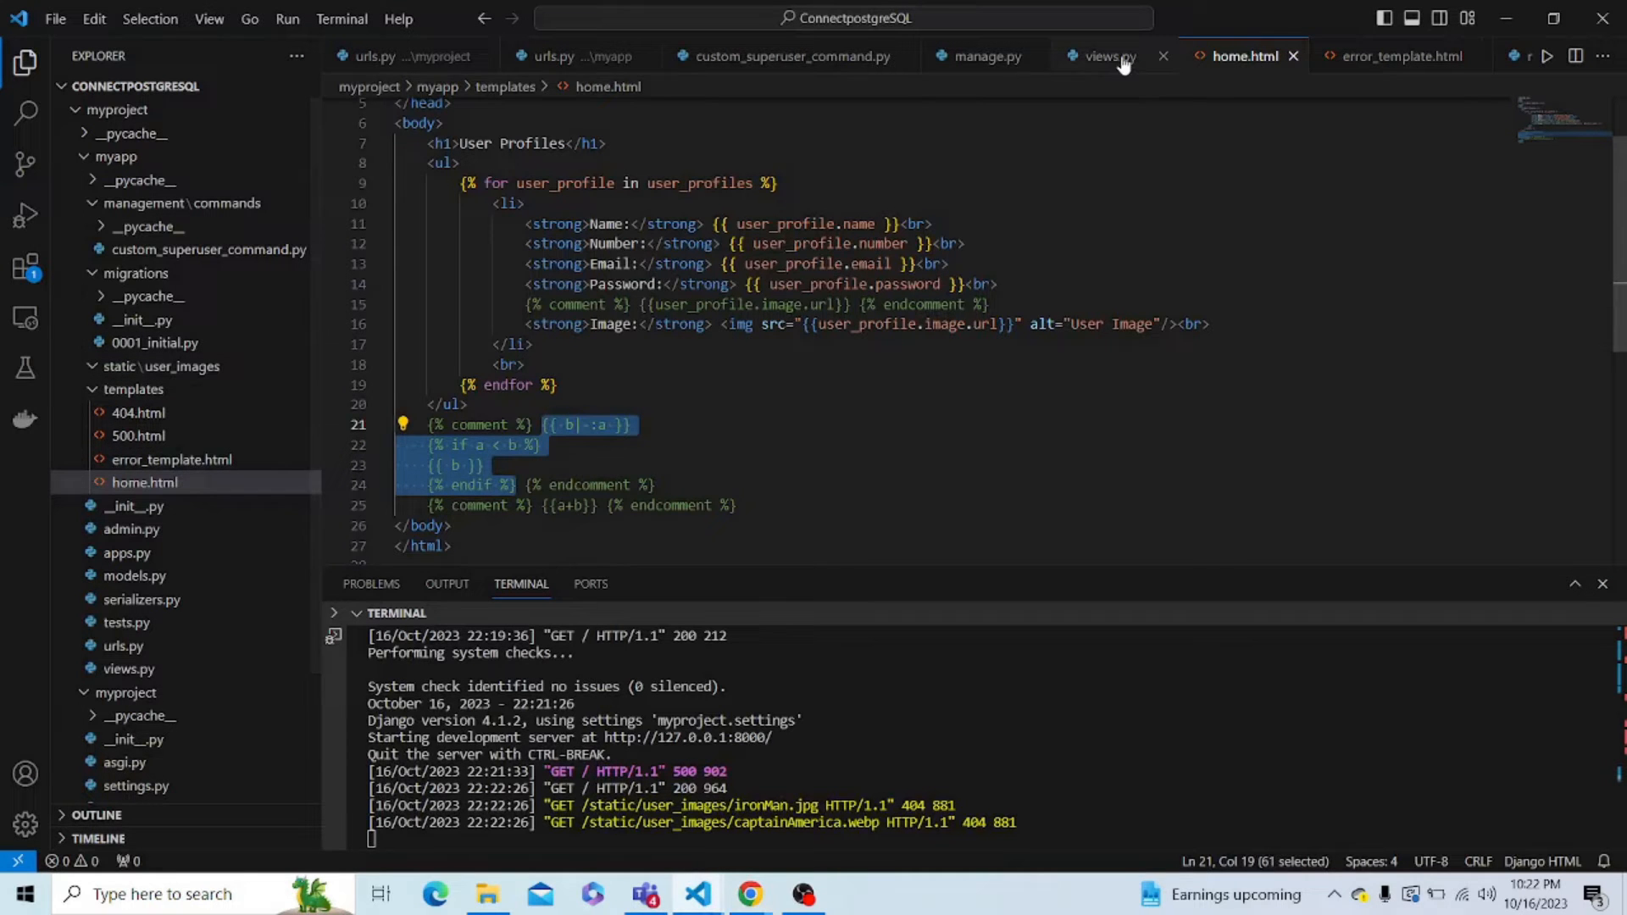
left_click(1105, 56)
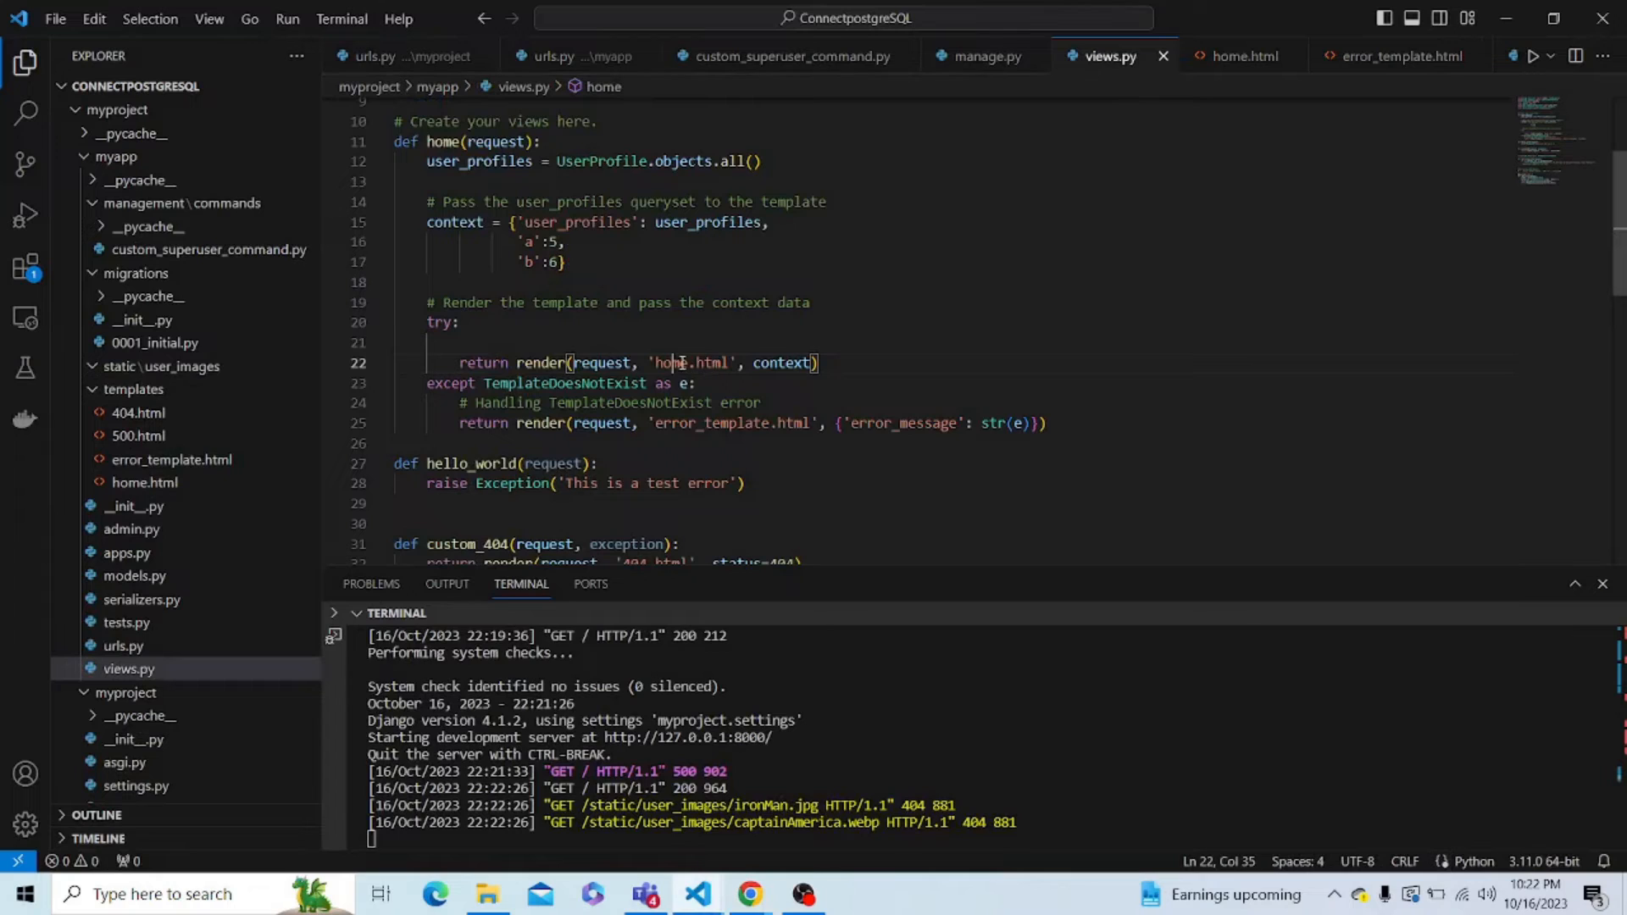
key("BackSpace")
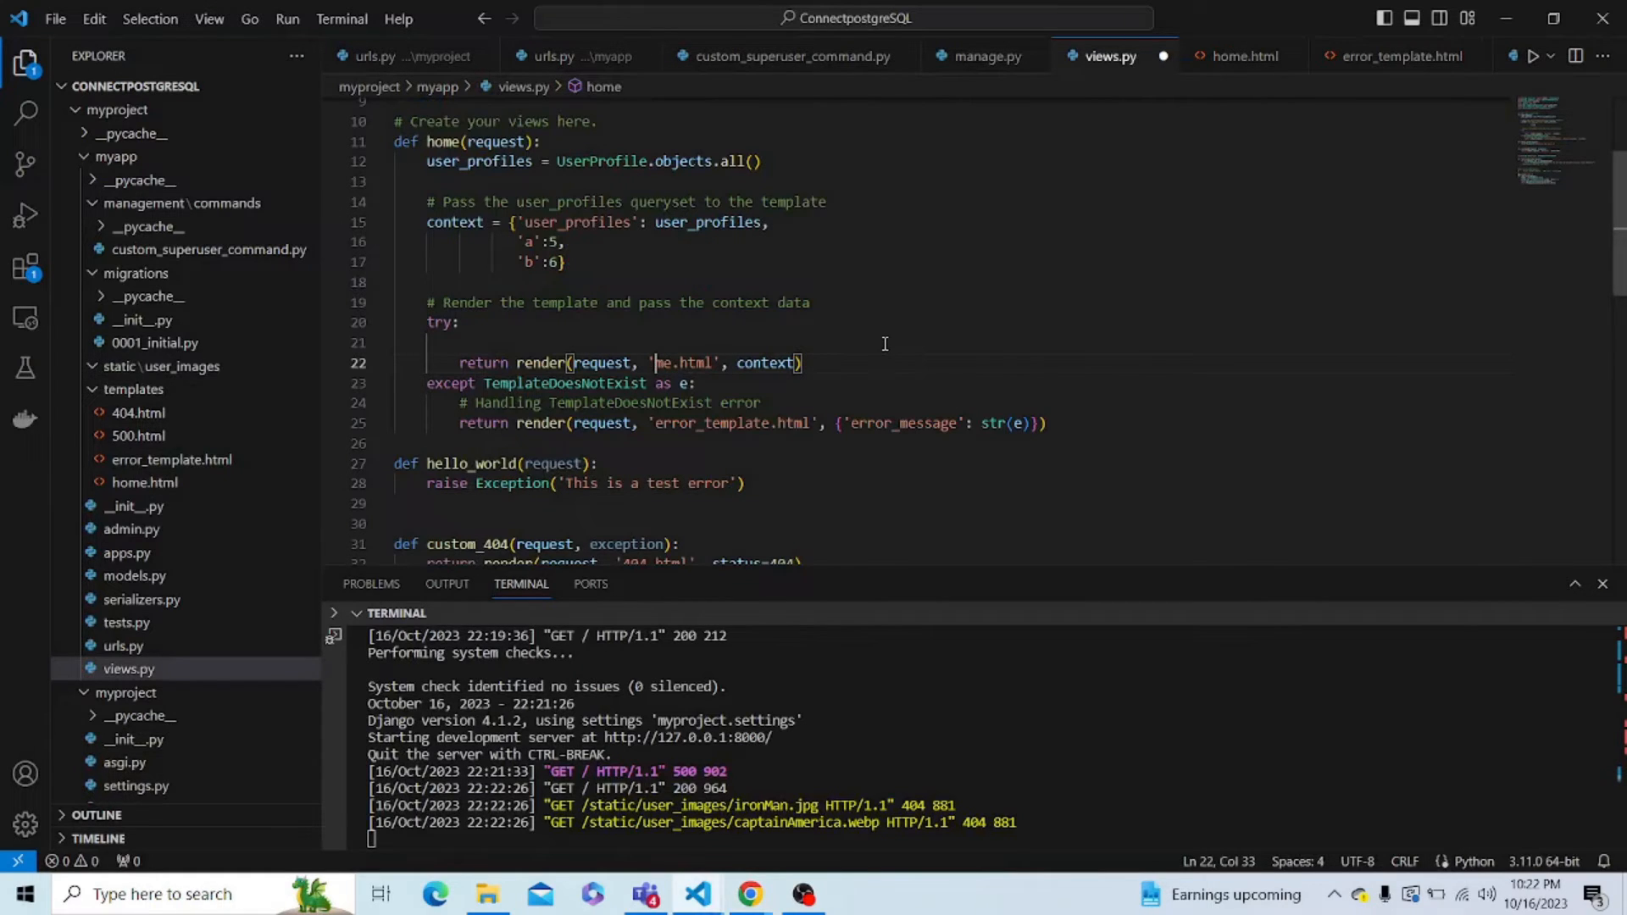
key("alt+tab")
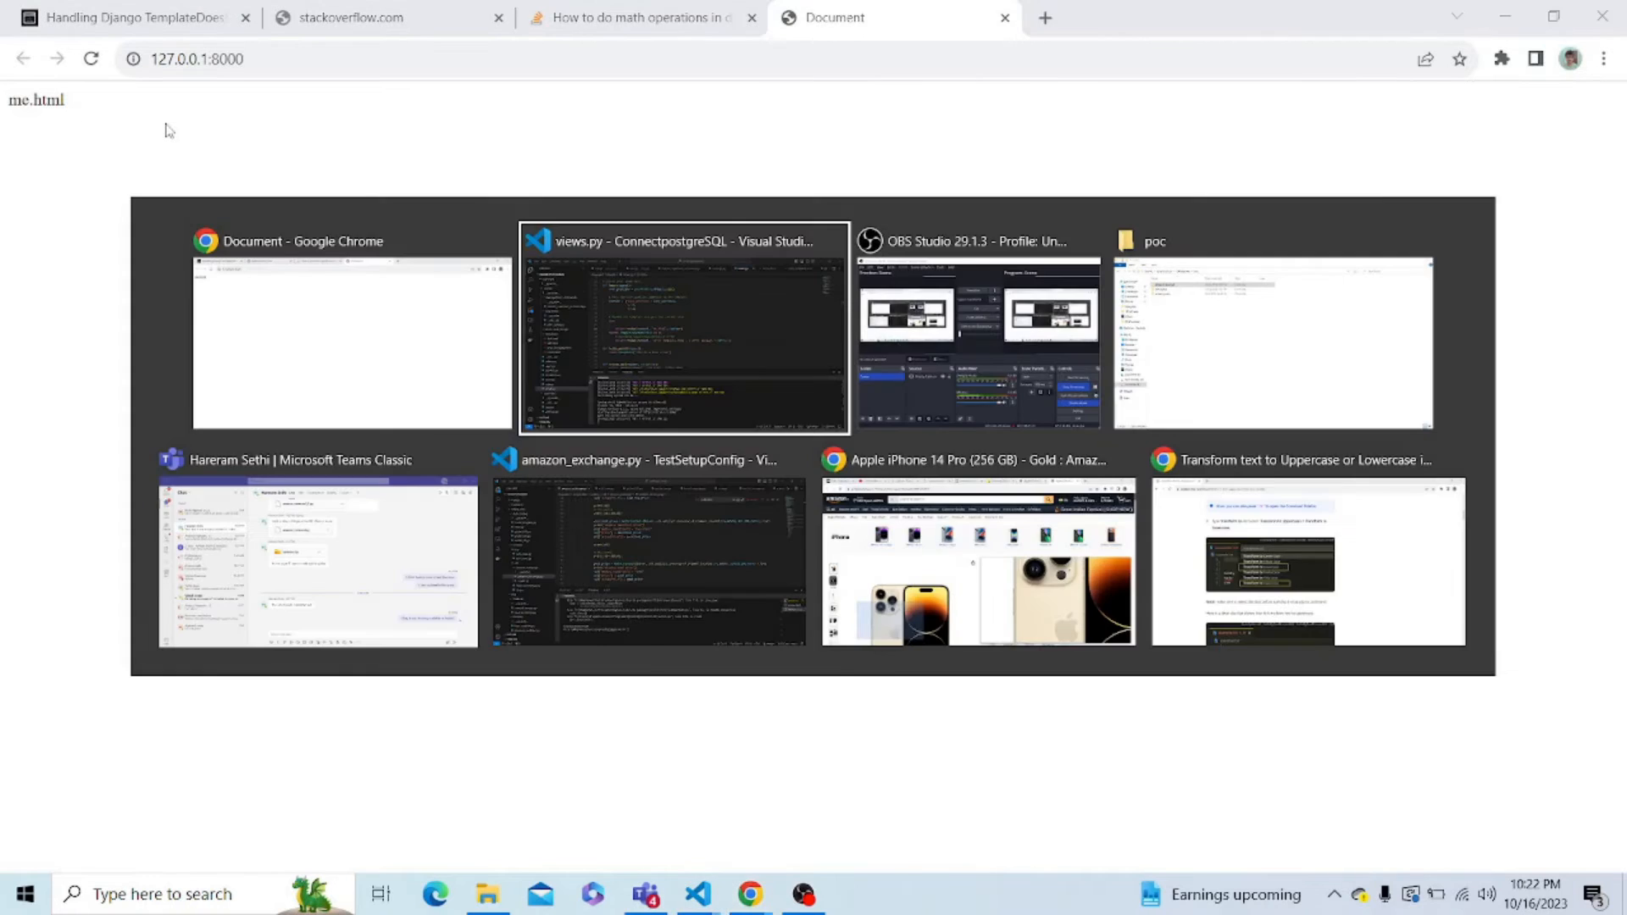
Return to the editor window after the reload shows the missing template name me.html.
left_click(683, 328)
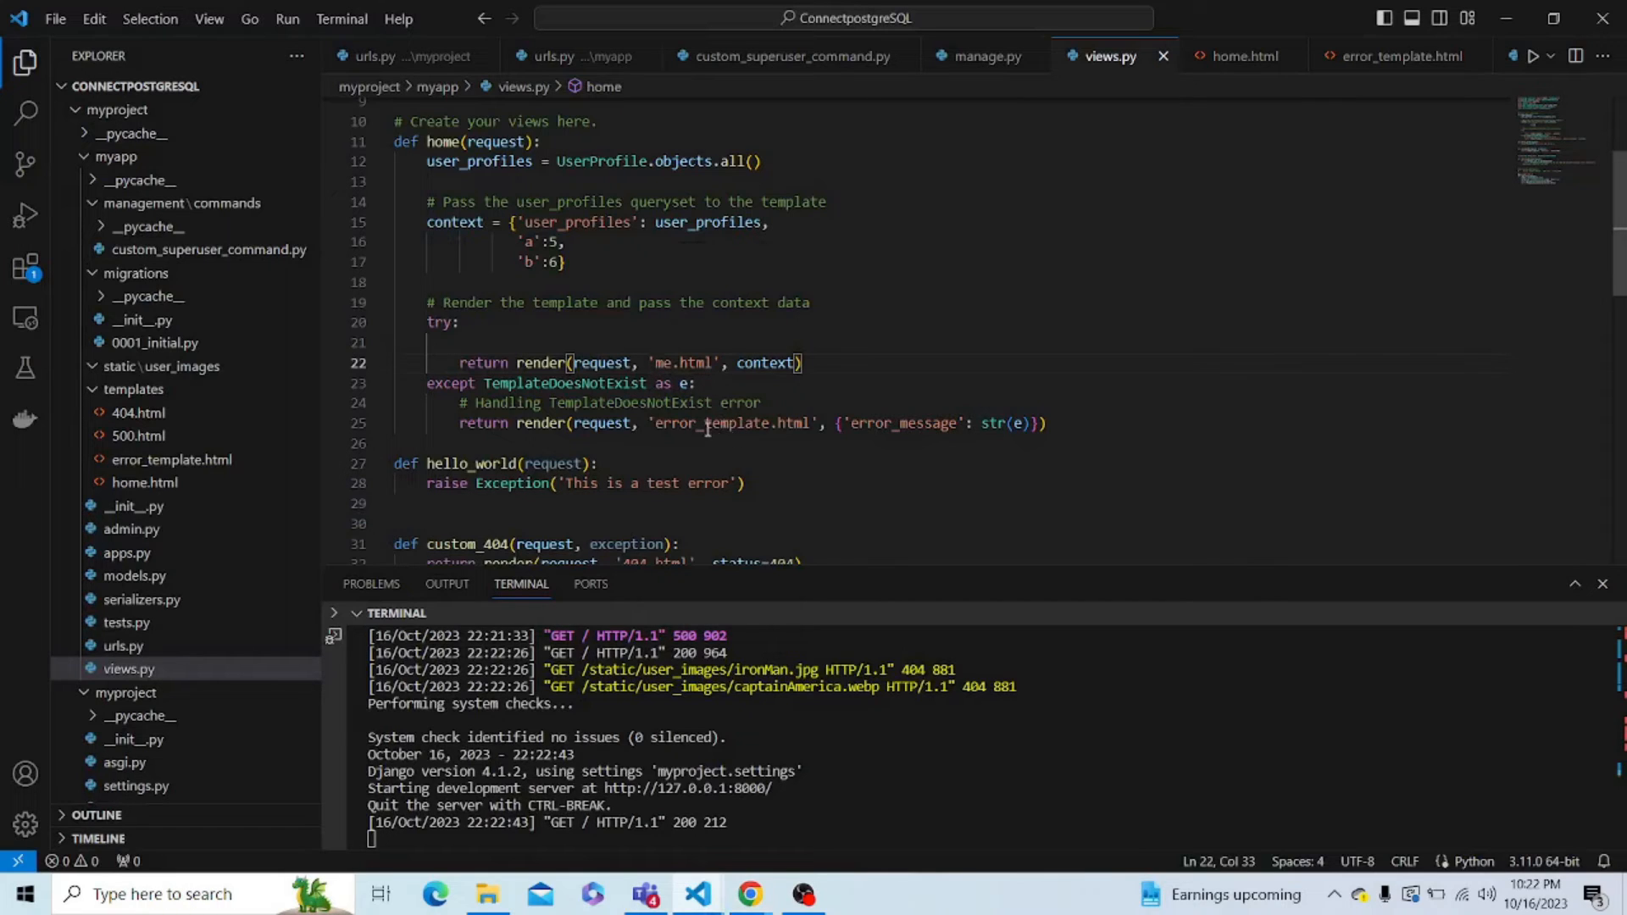
mouse_move(953, 402)
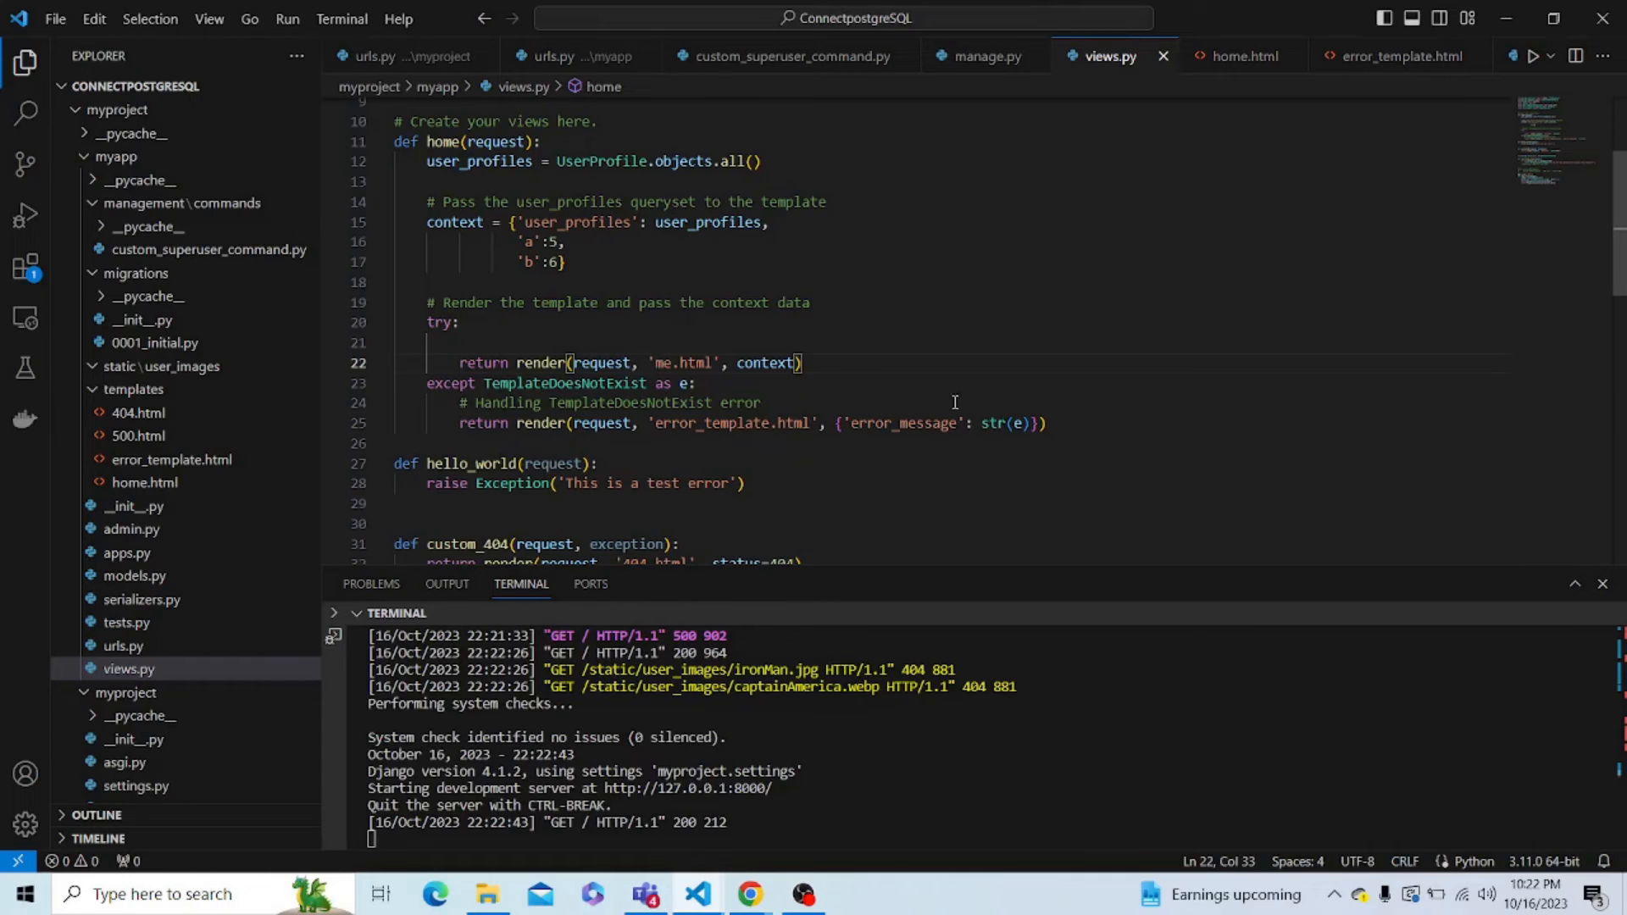
Open error_template.html again to show {{error_message}} in its body.
left_click(172, 460)
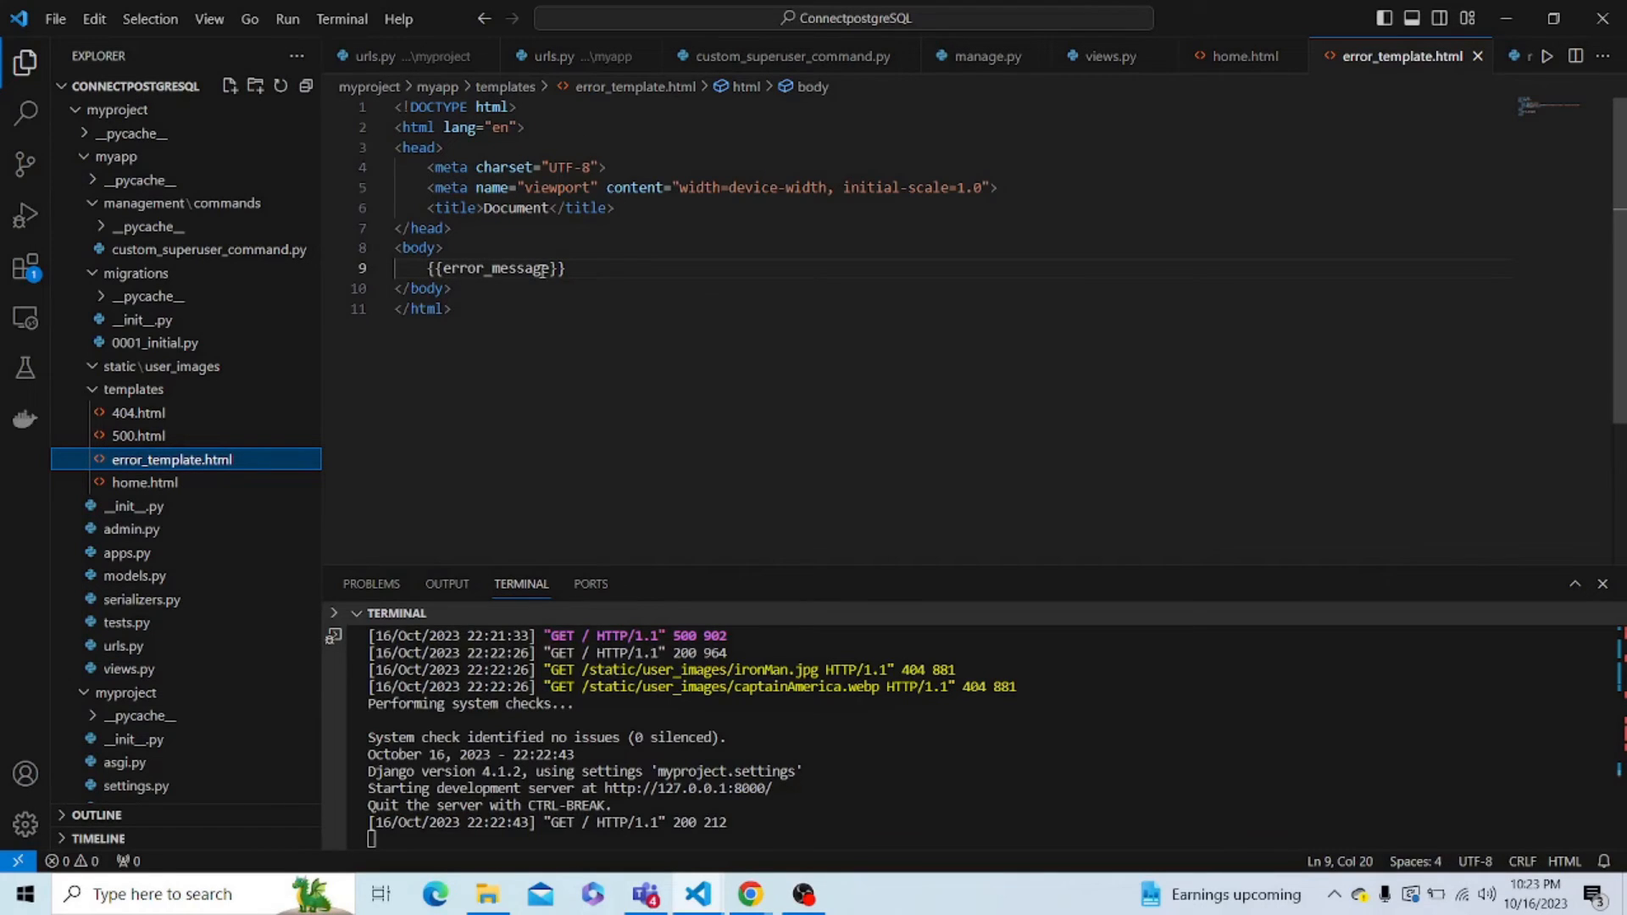
mouse_move(676, 263)
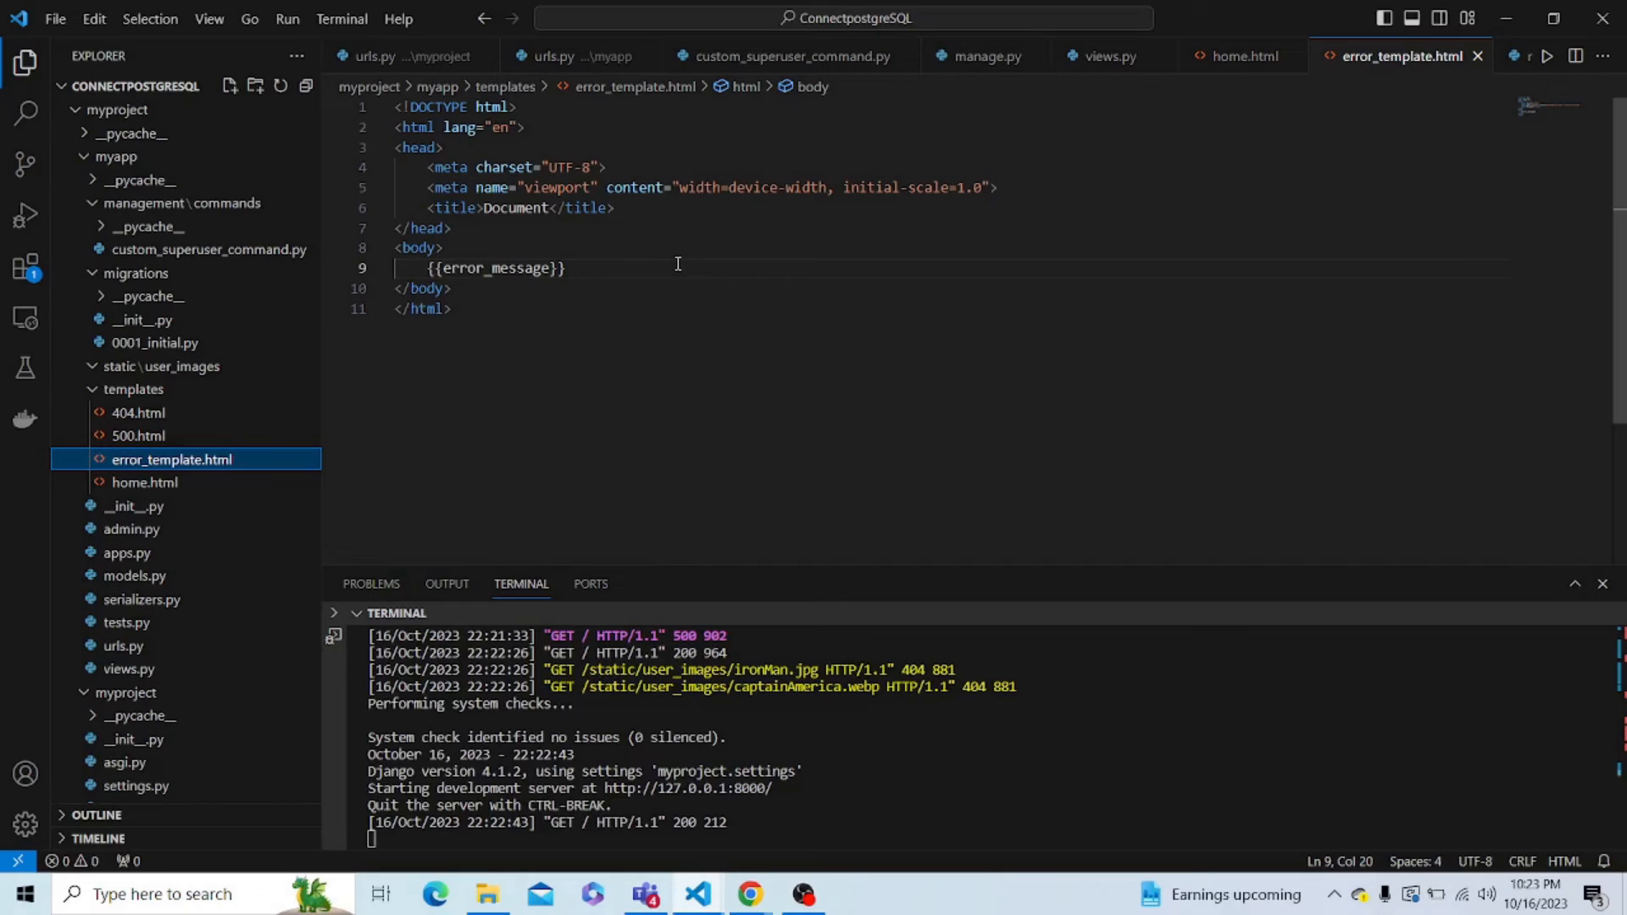